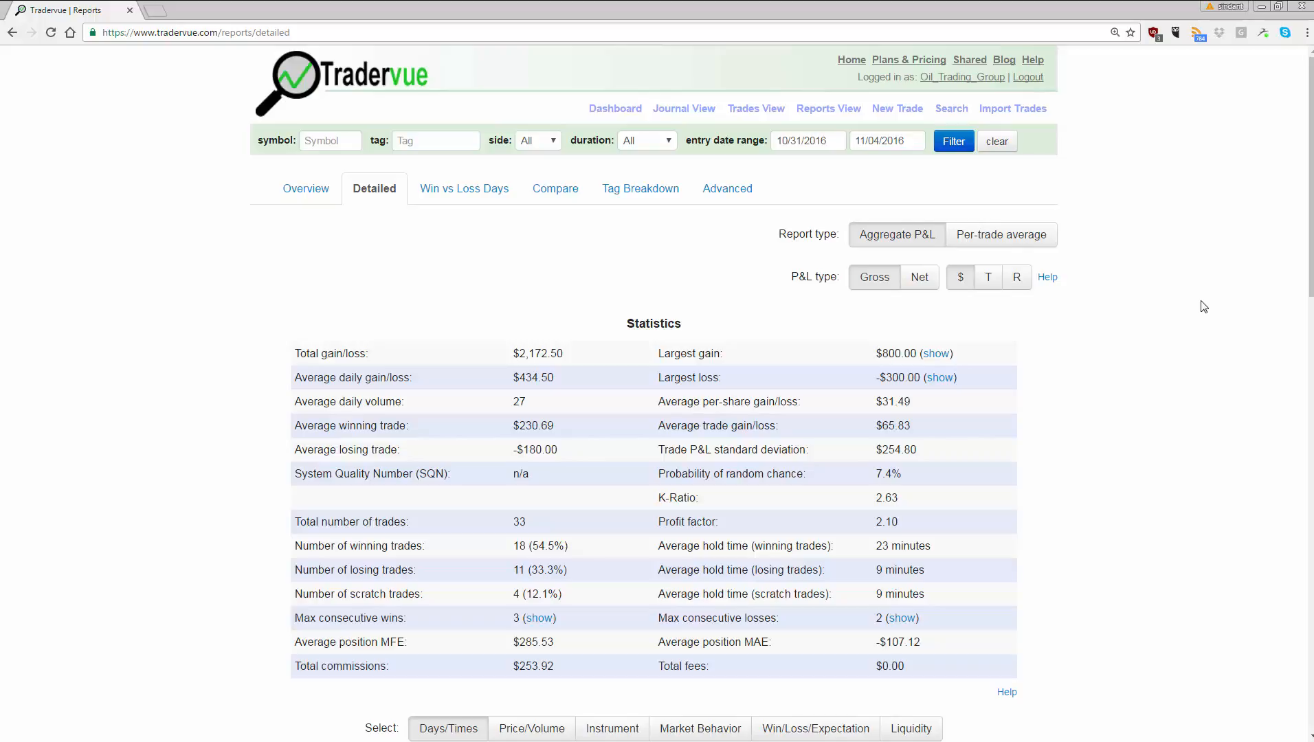
mouse_move(630, 422)
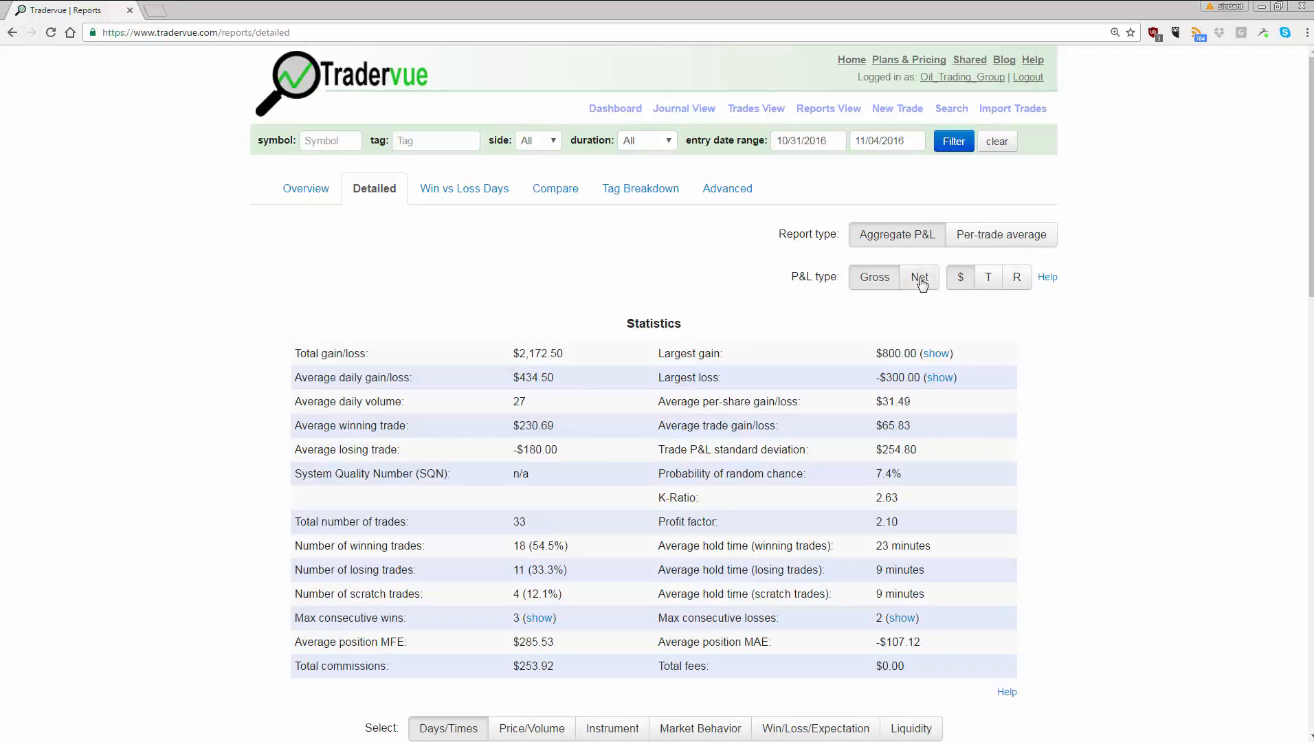
- Switch Tradervue's P&L type from Gross to Net, giving $1,918.58 total gain/loss
click(919, 277)
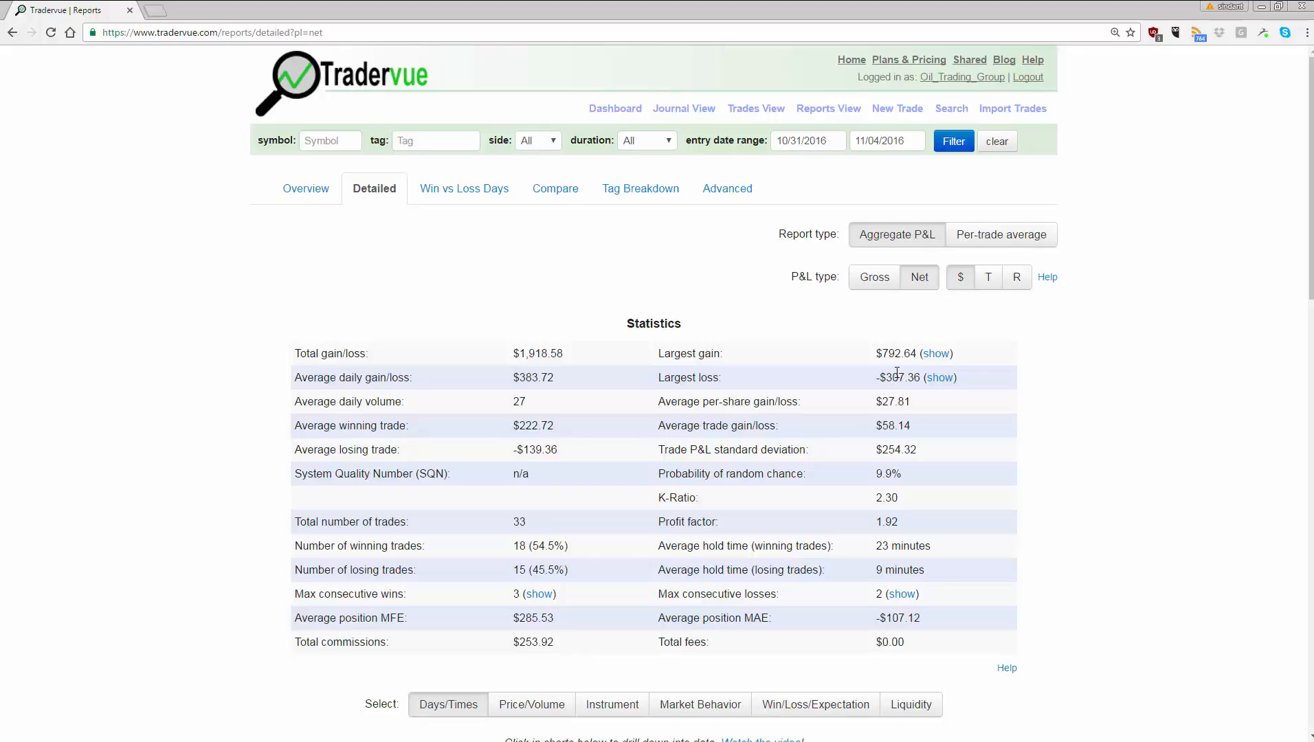
mouse_move(779, 387)
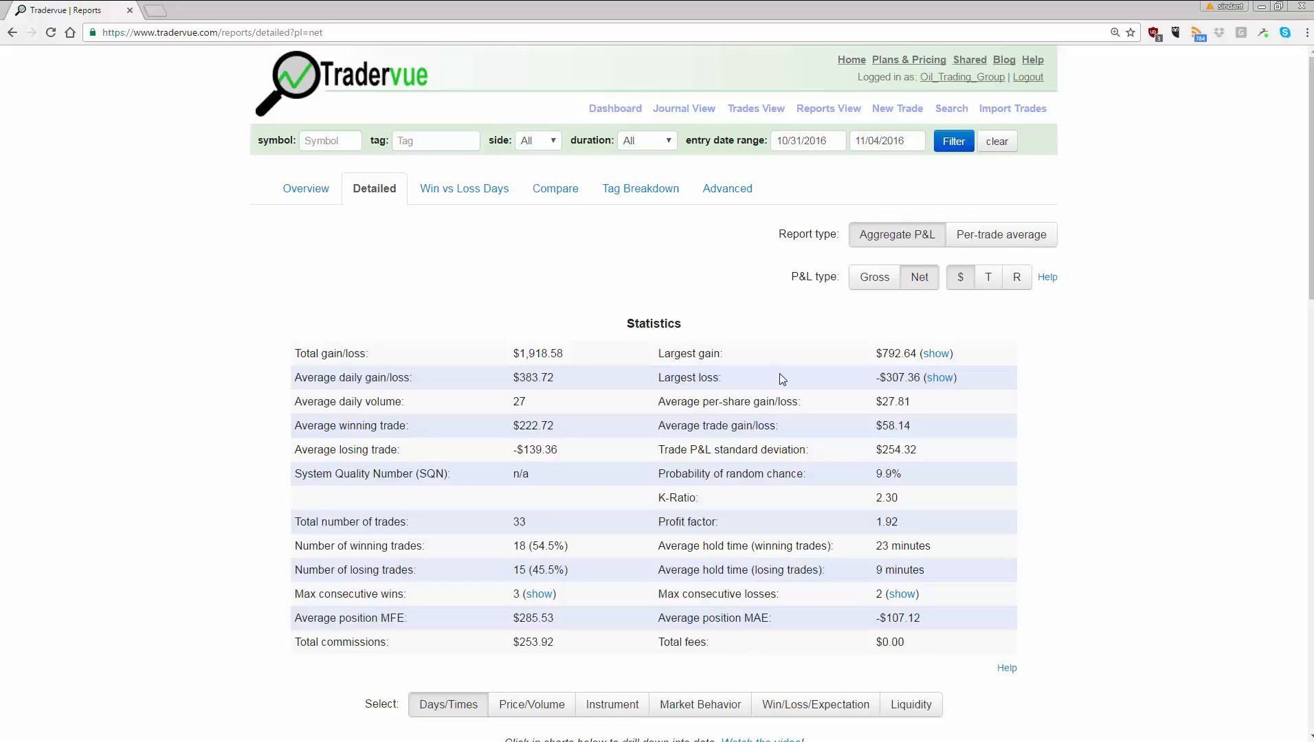
mouse_move(674, 565)
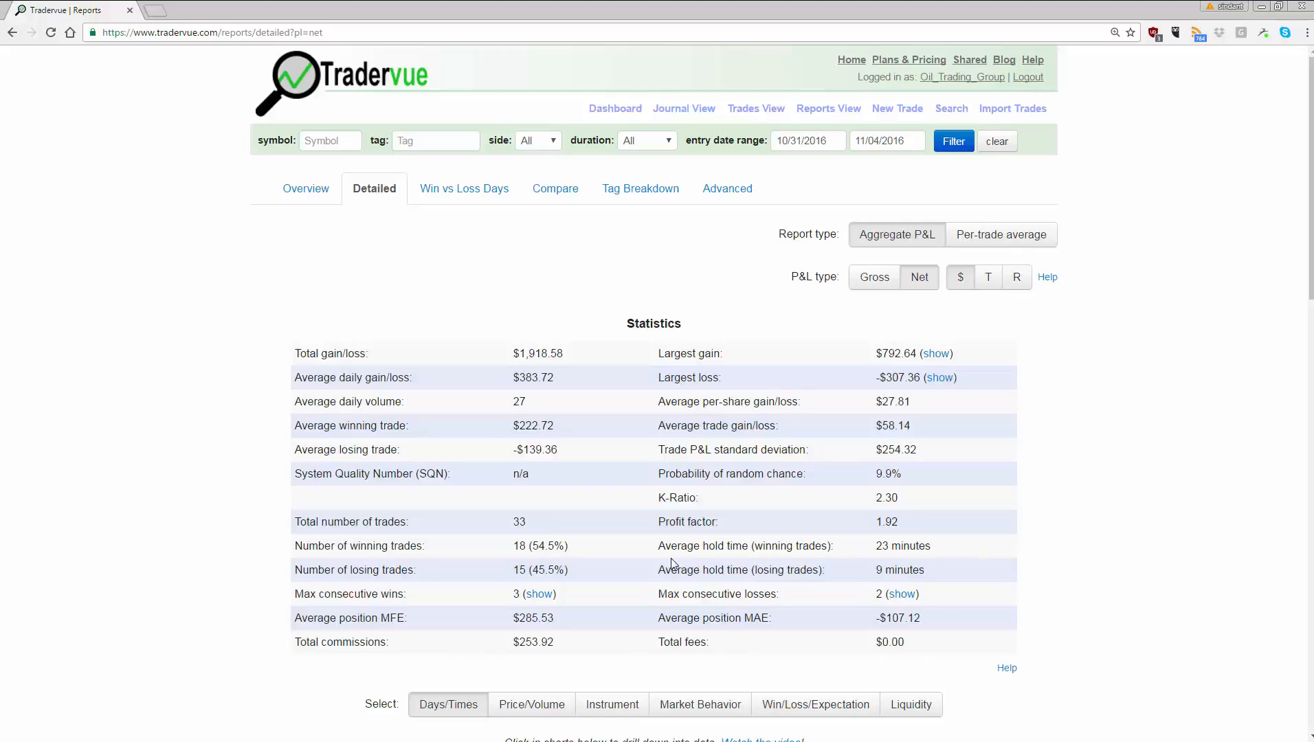
mouse_move(712, 561)
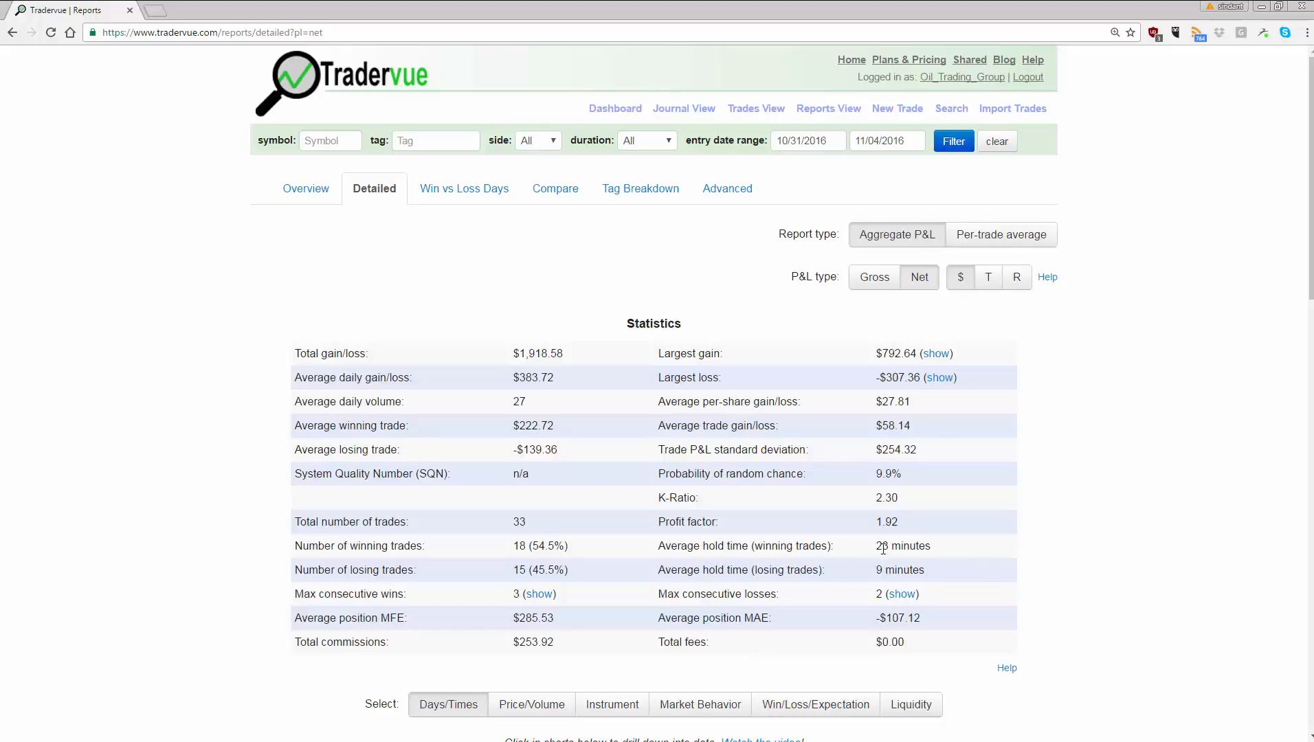
mouse_move(902, 546)
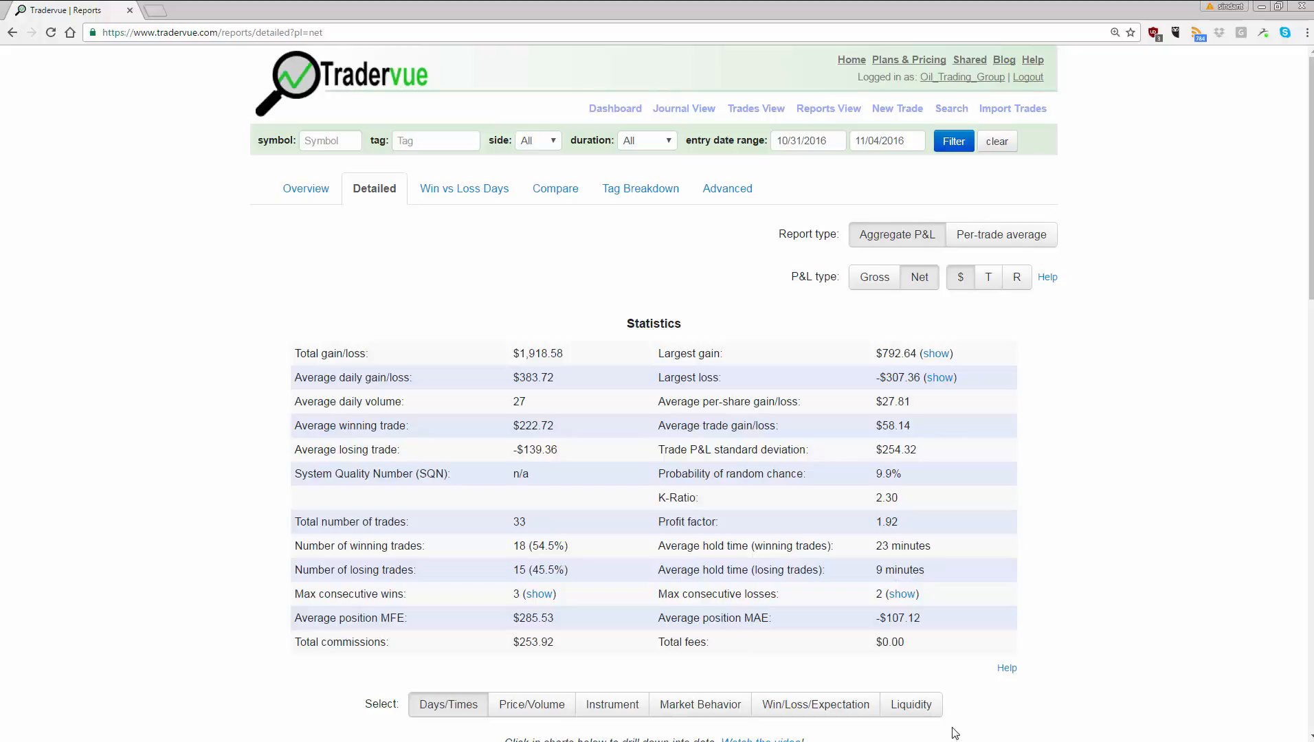
mouse_move(936, 714)
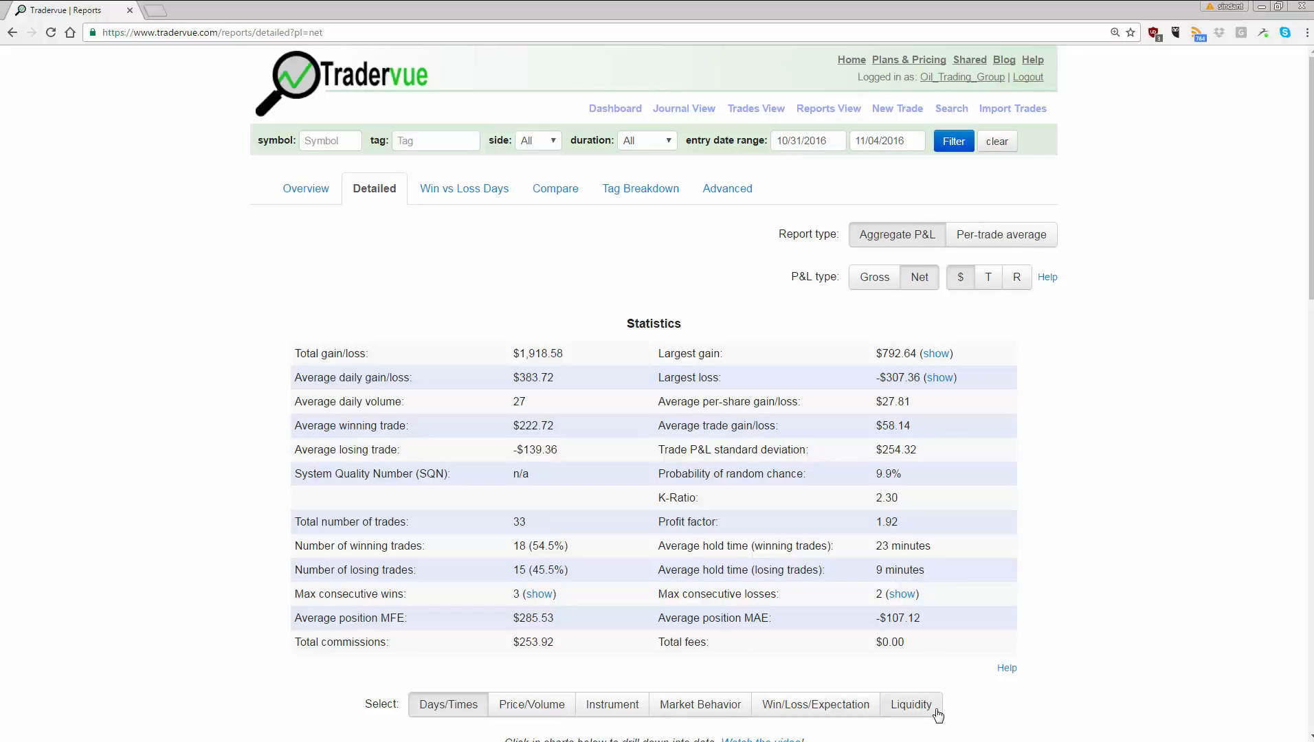
mouse_move(933, 716)
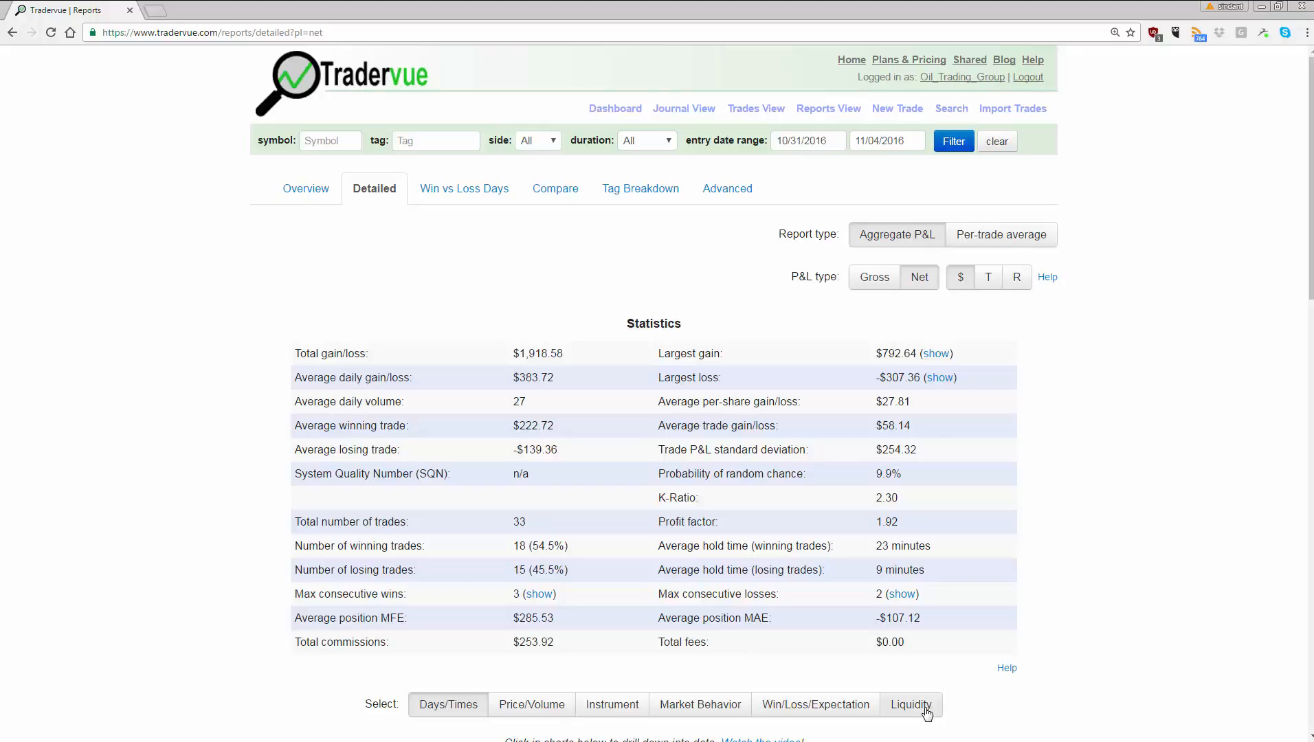
mouse_move(905, 604)
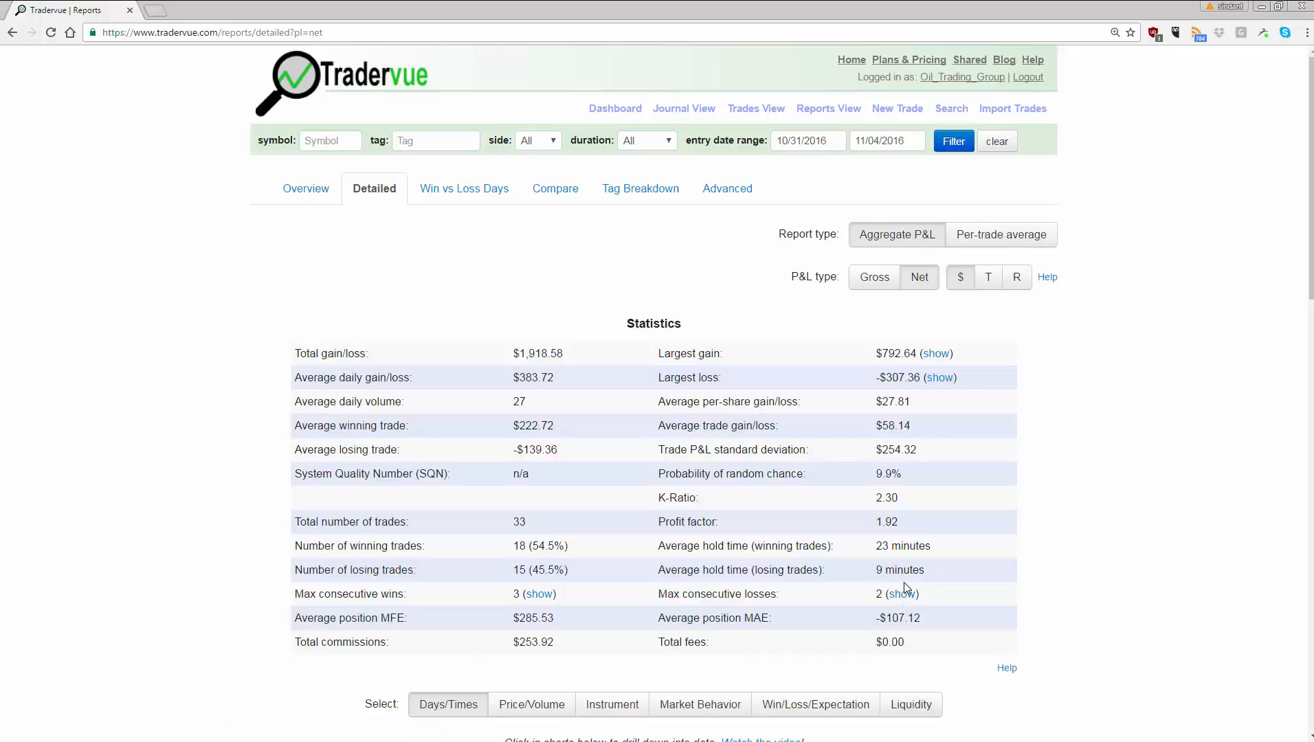
mouse_move(869, 430)
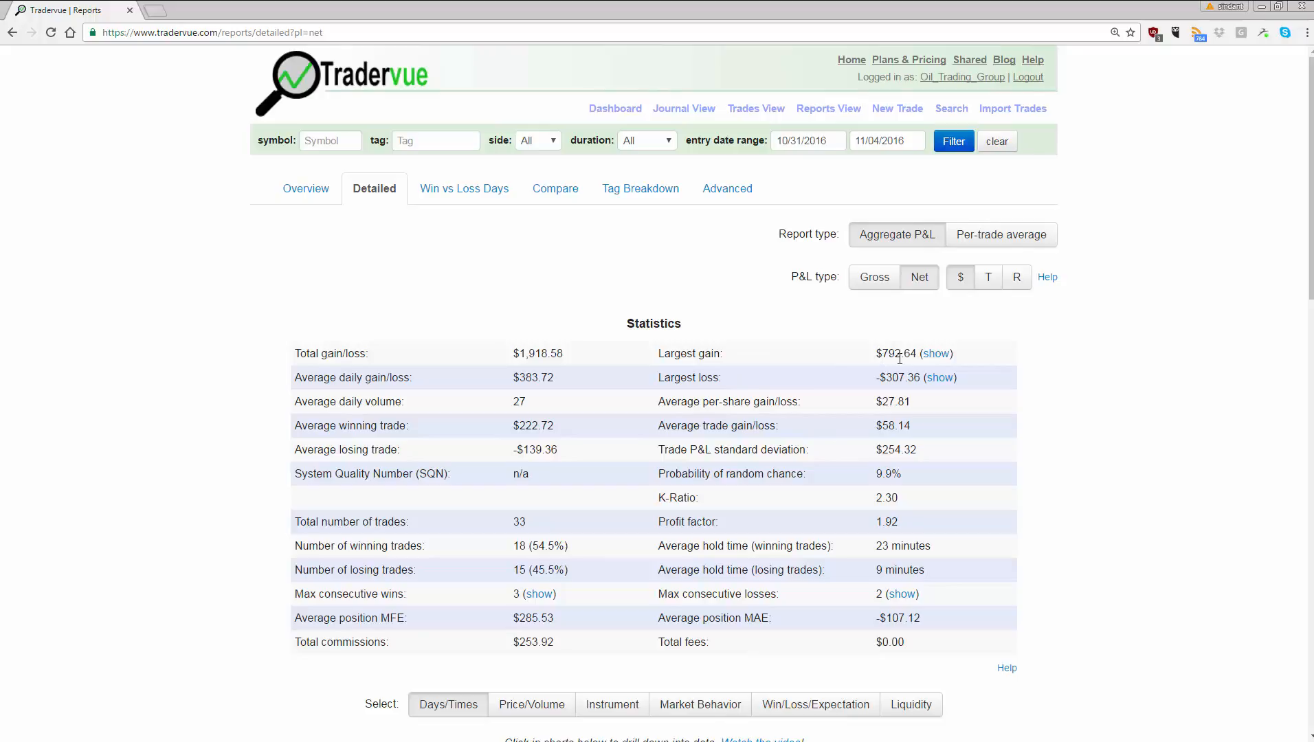
mouse_move(857, 439)
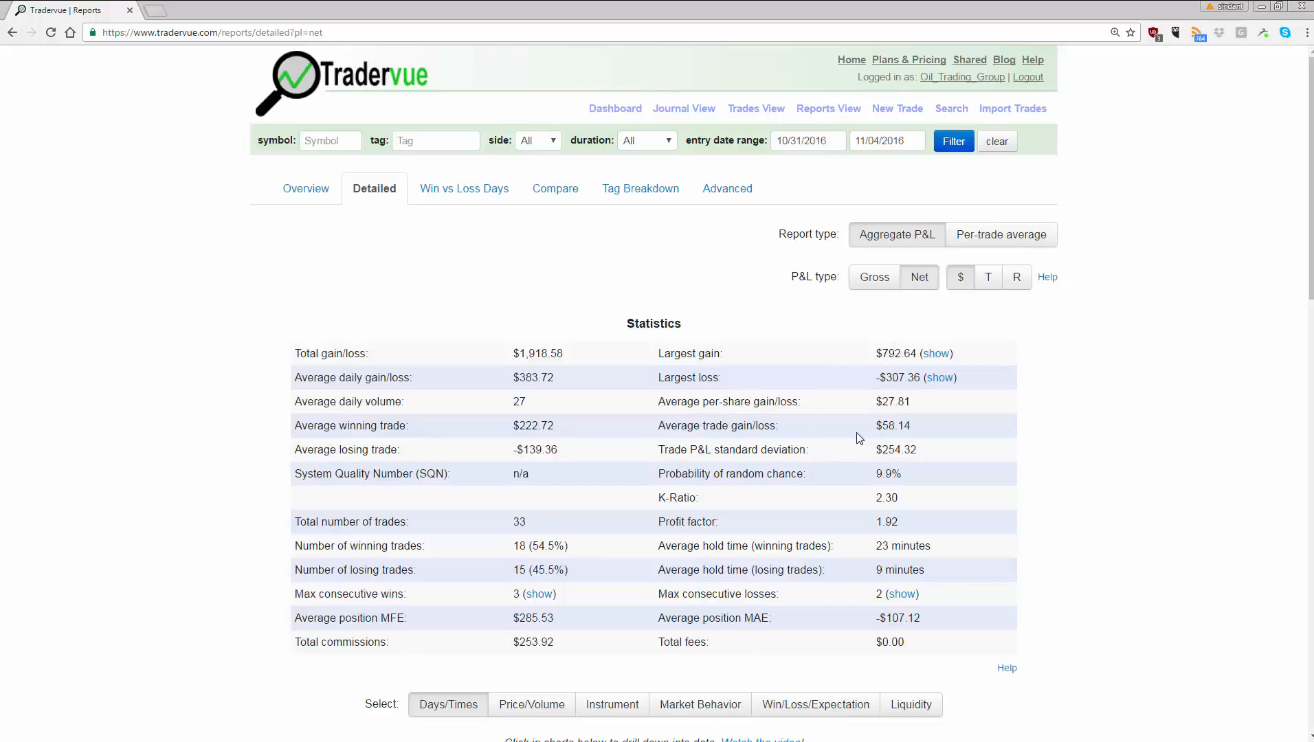
mouse_move(840, 443)
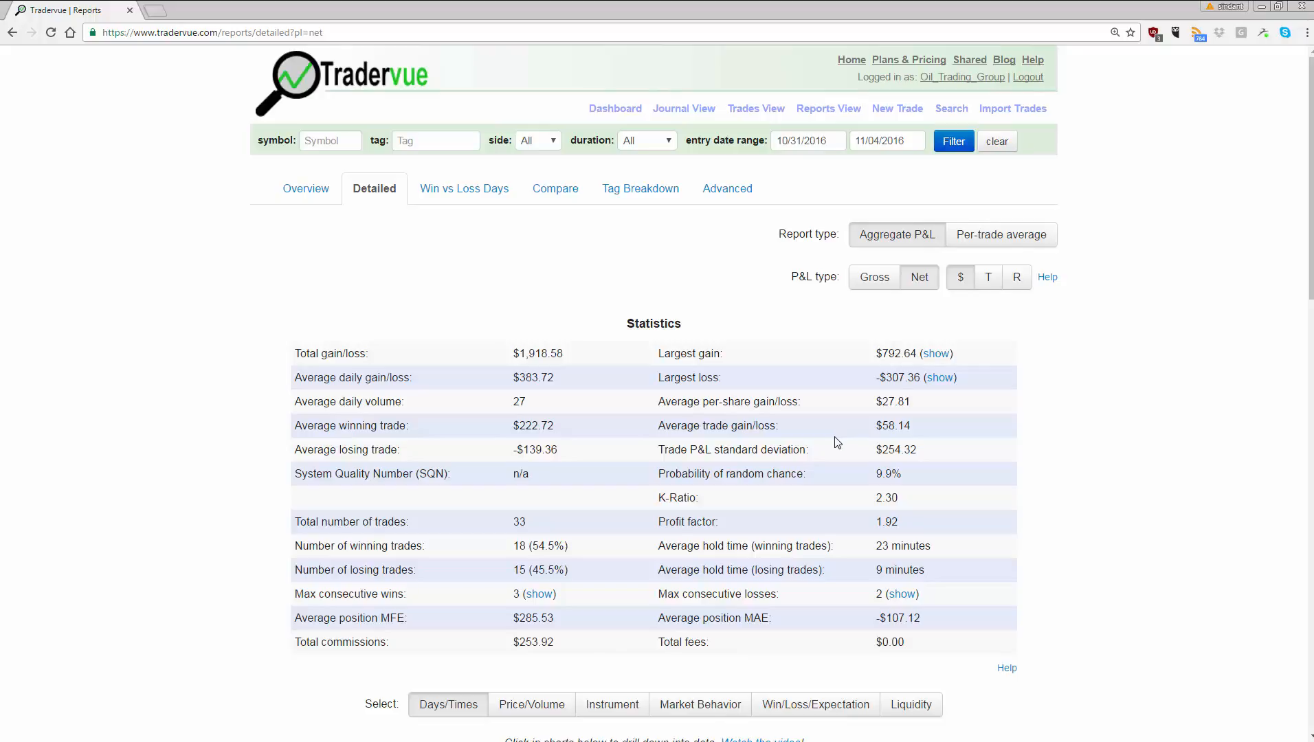
mouse_move(835, 443)
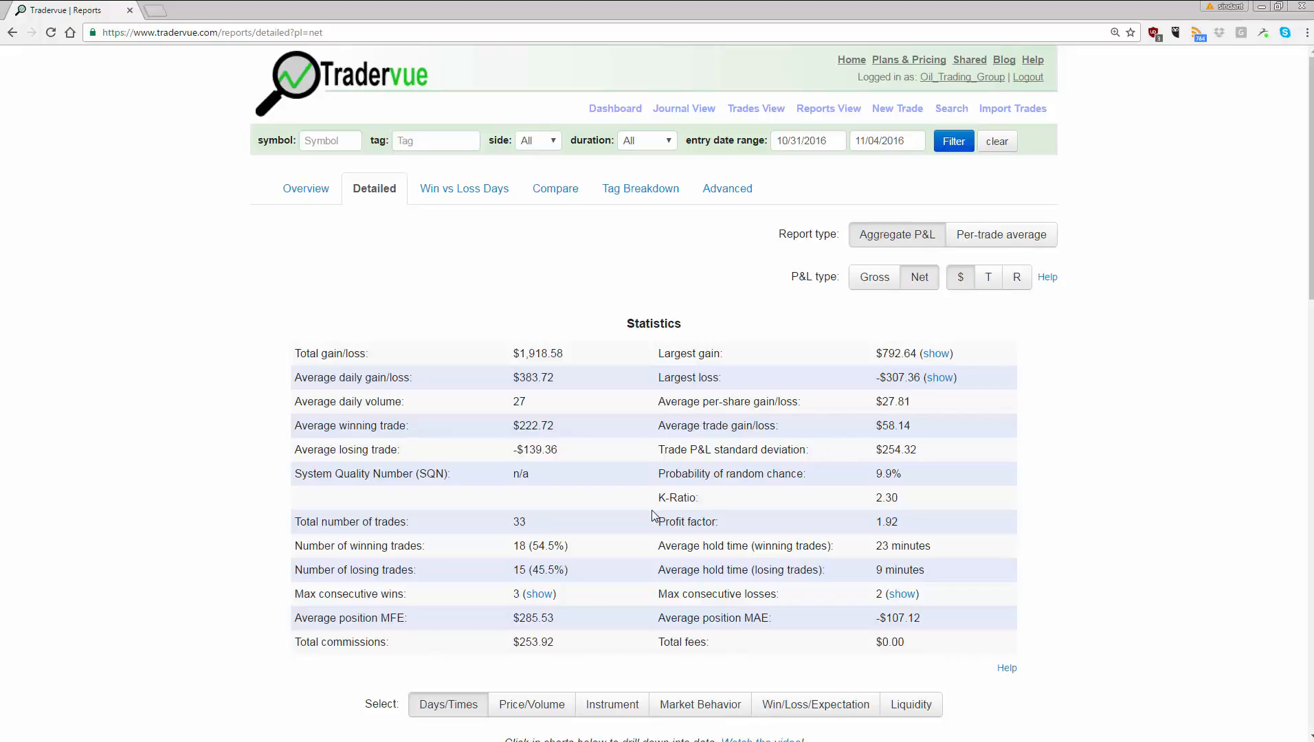
mouse_move(593, 555)
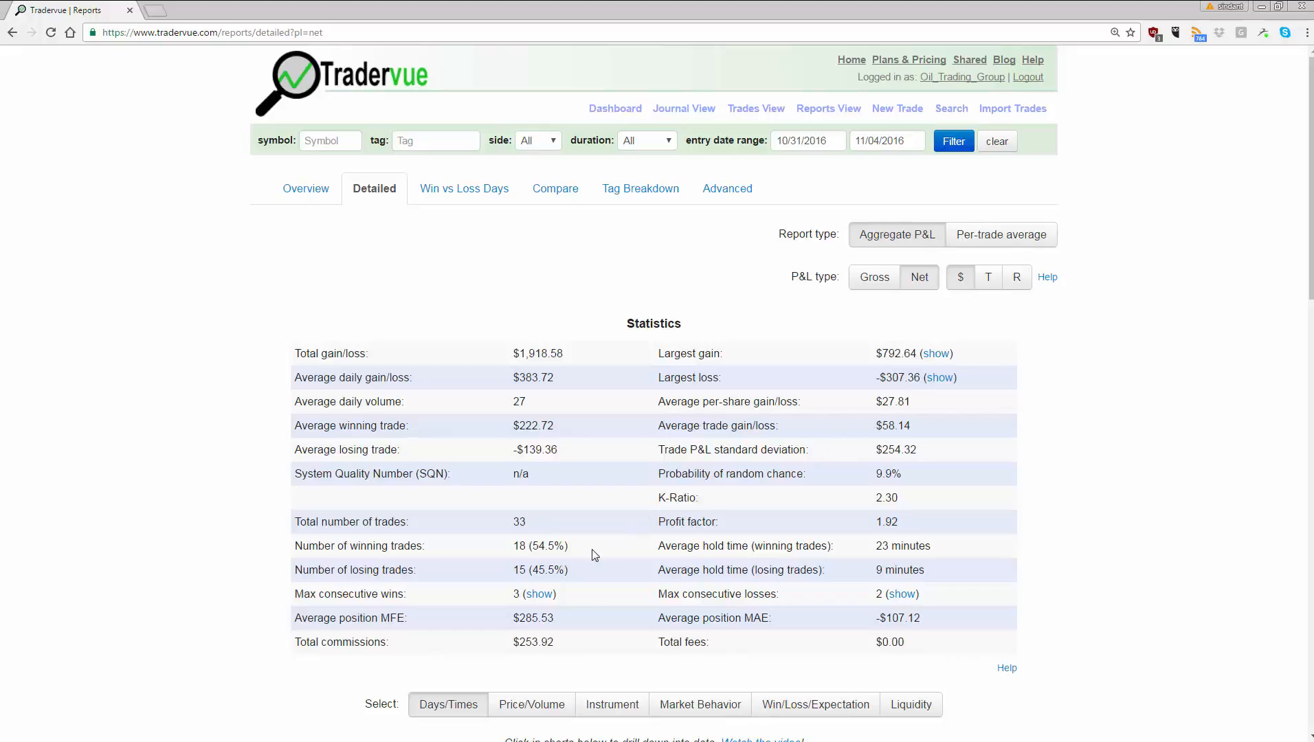
mouse_move(481, 558)
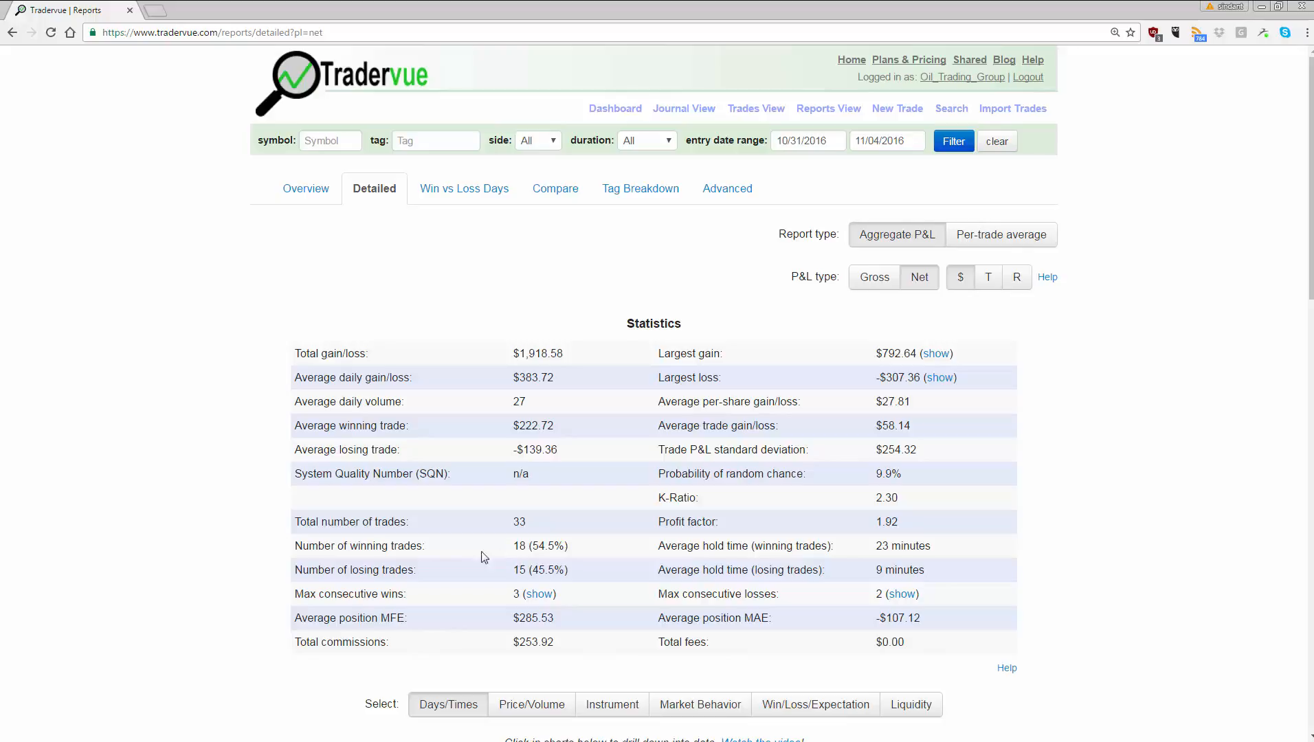
mouse_move(547, 551)
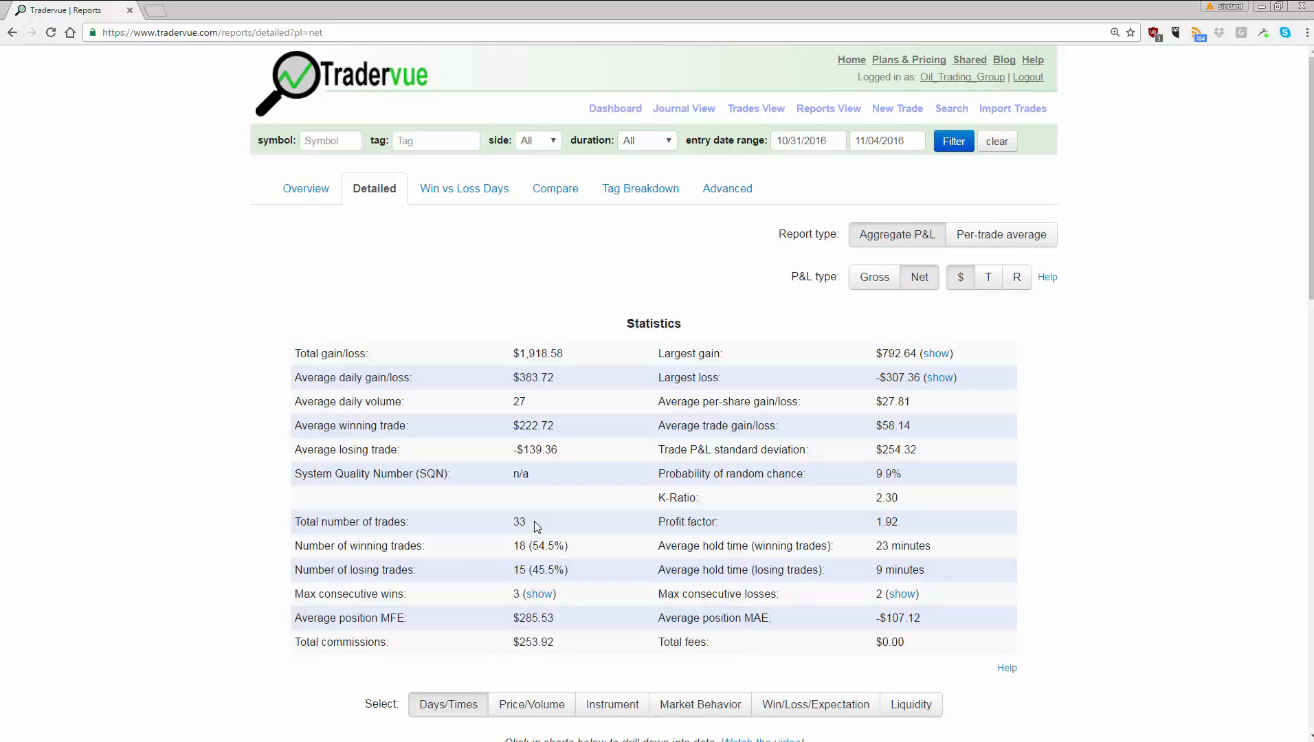
mouse_move(515, 525)
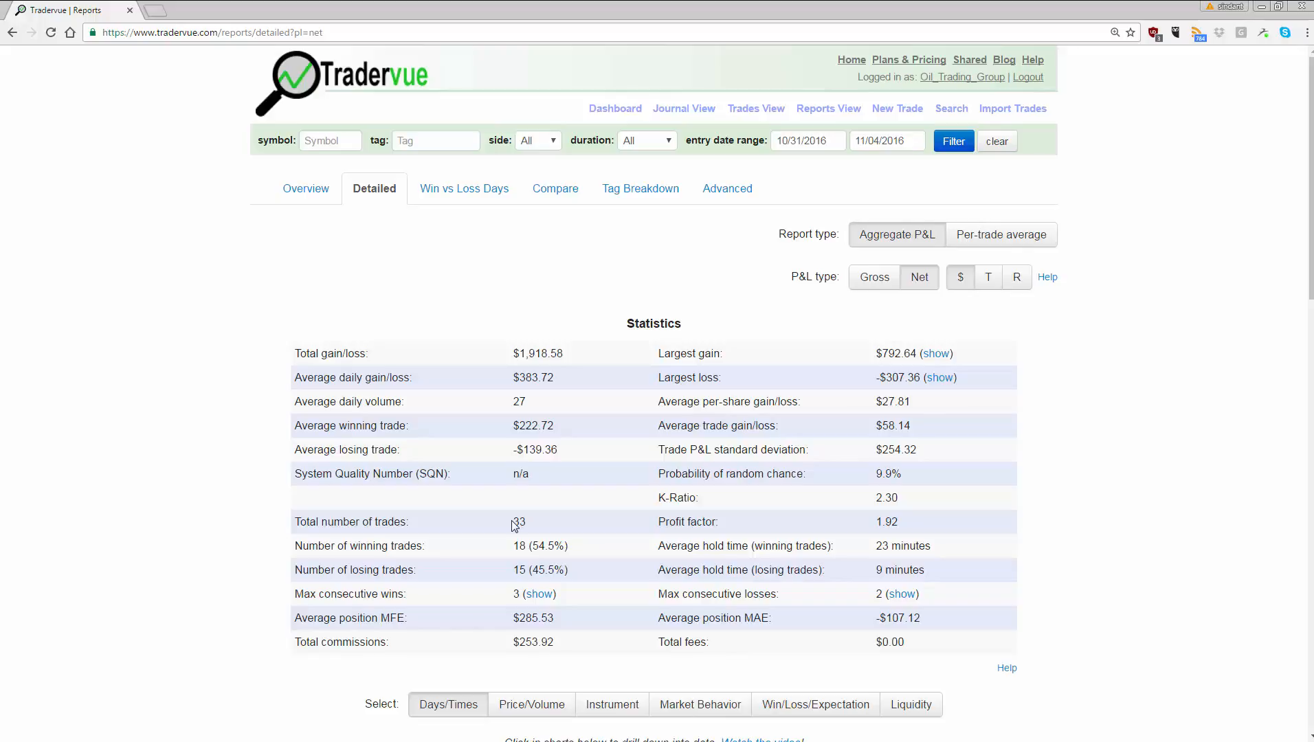
mouse_move(516, 523)
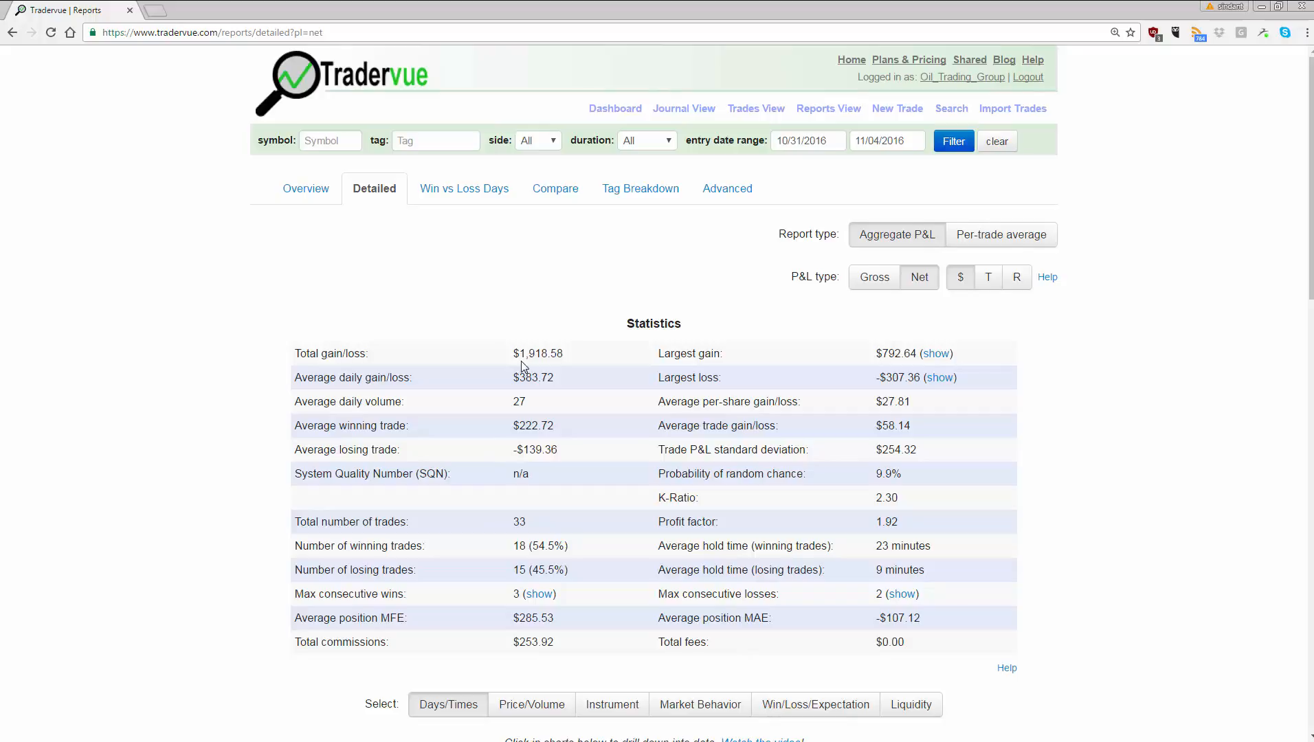
mouse_move(496, 350)
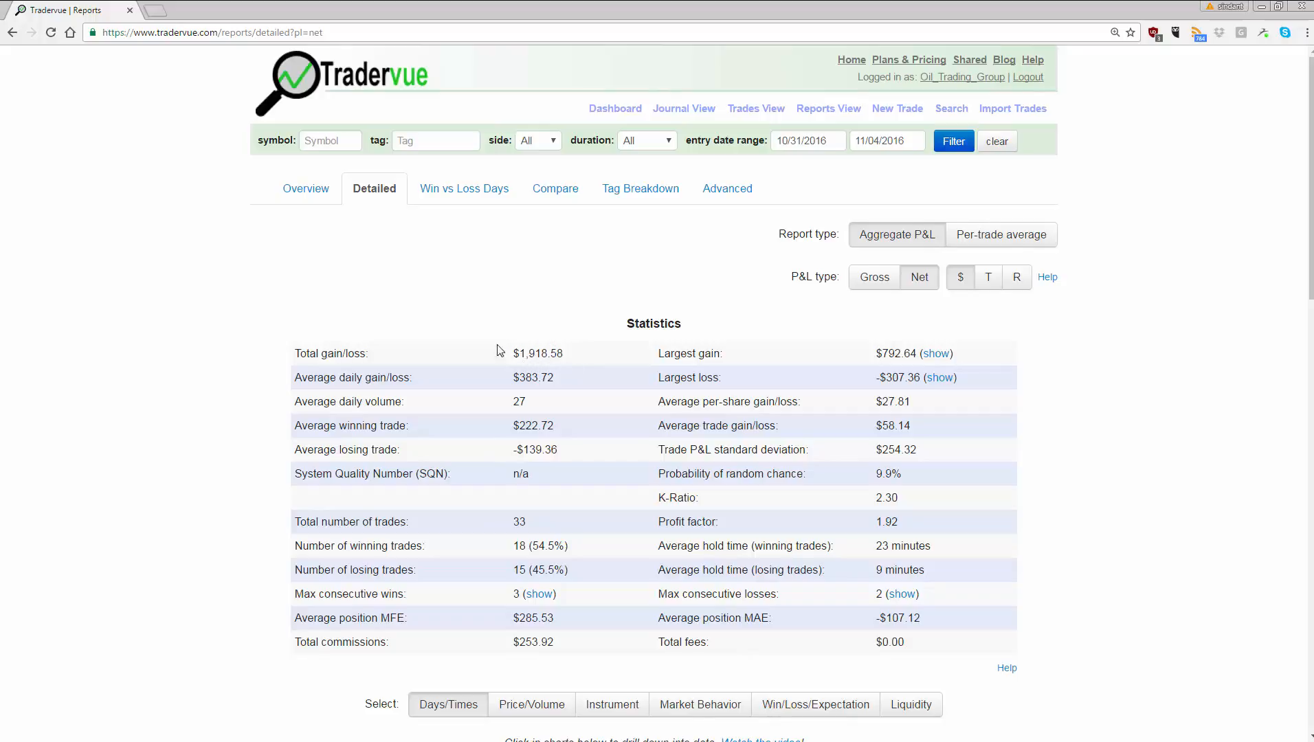
mouse_move(562, 364)
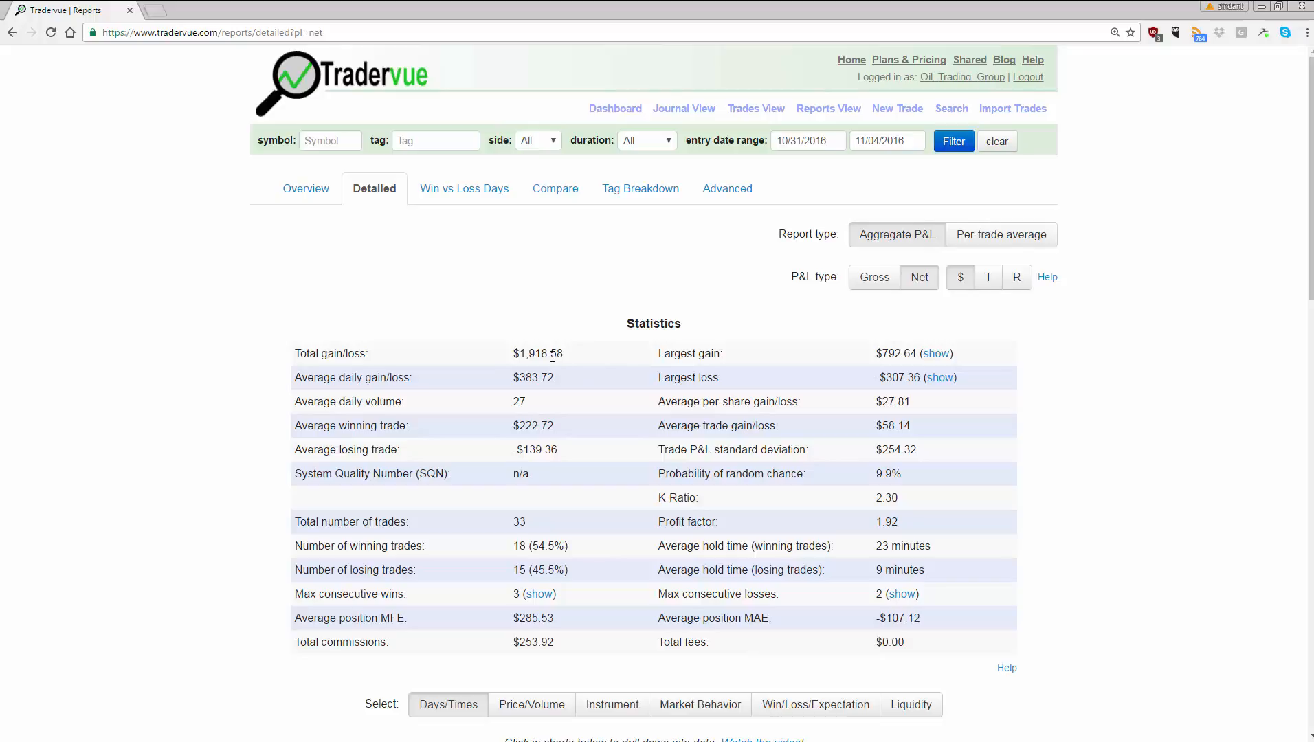
mouse_move(949, 418)
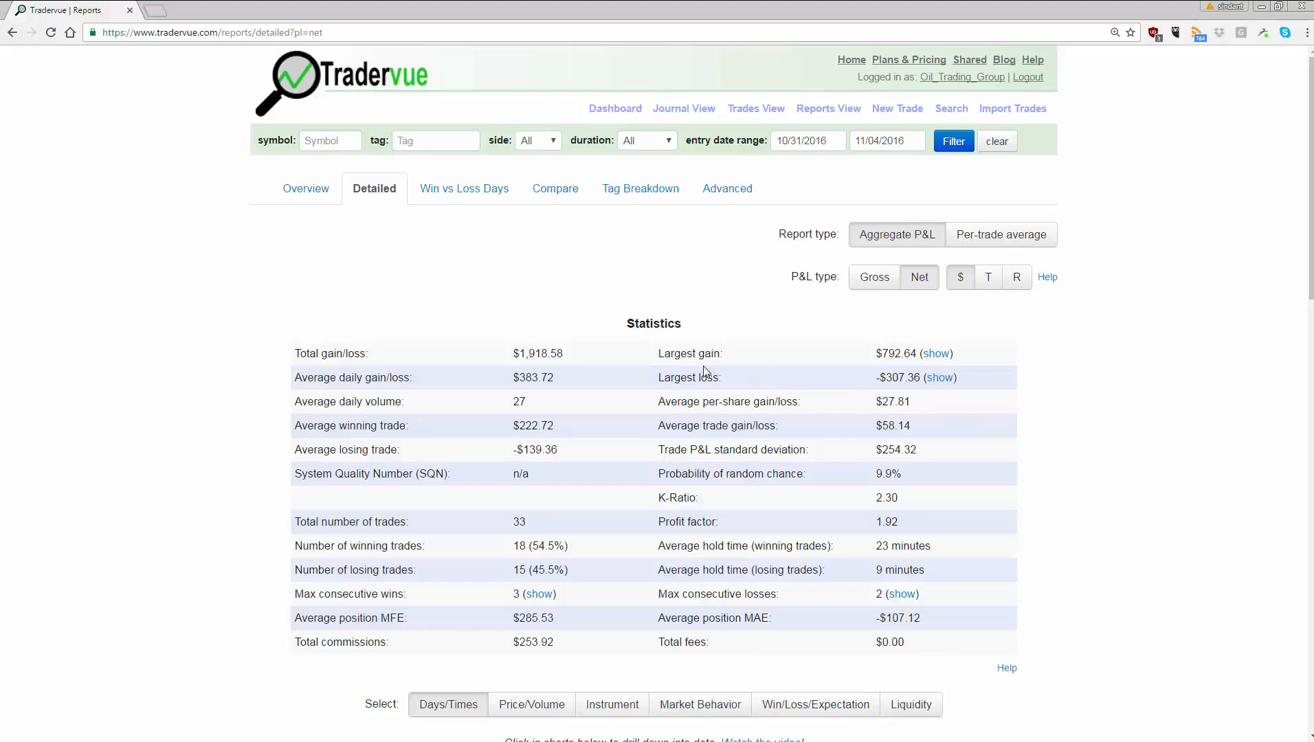
mouse_move(813, 158)
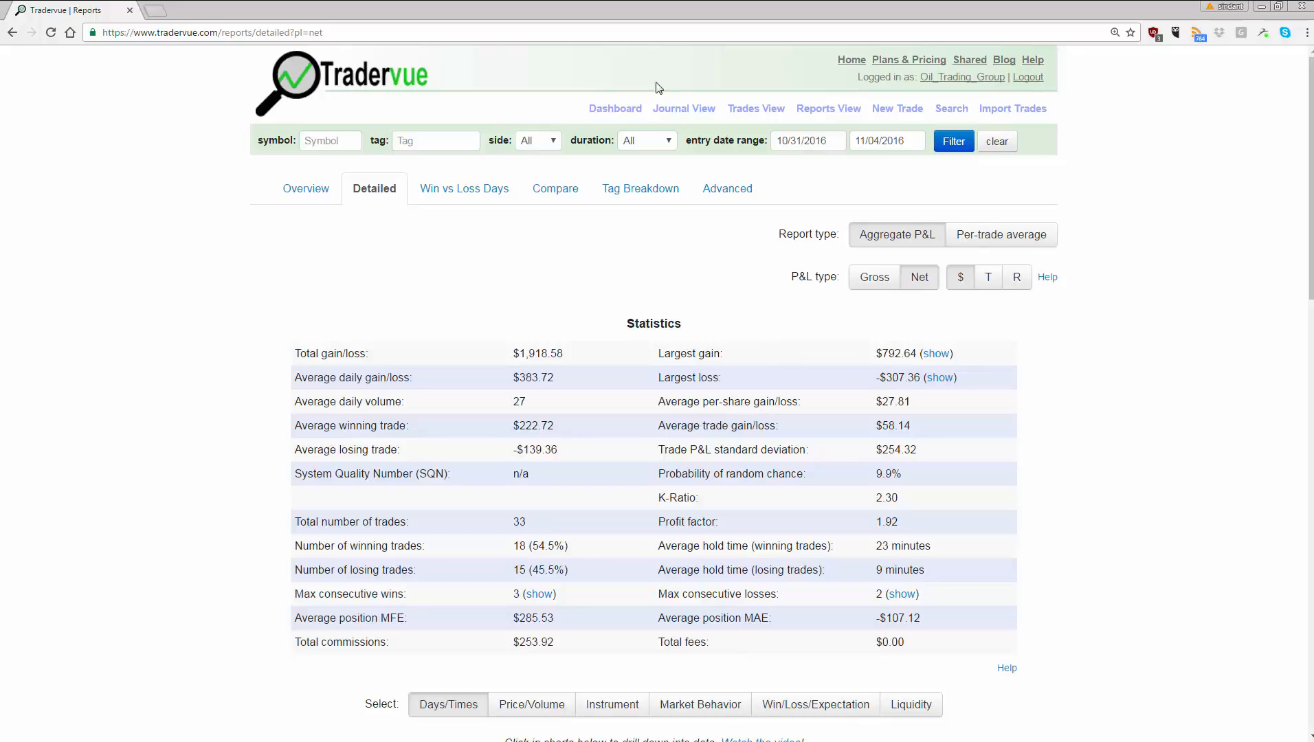
mouse_move(645, 20)
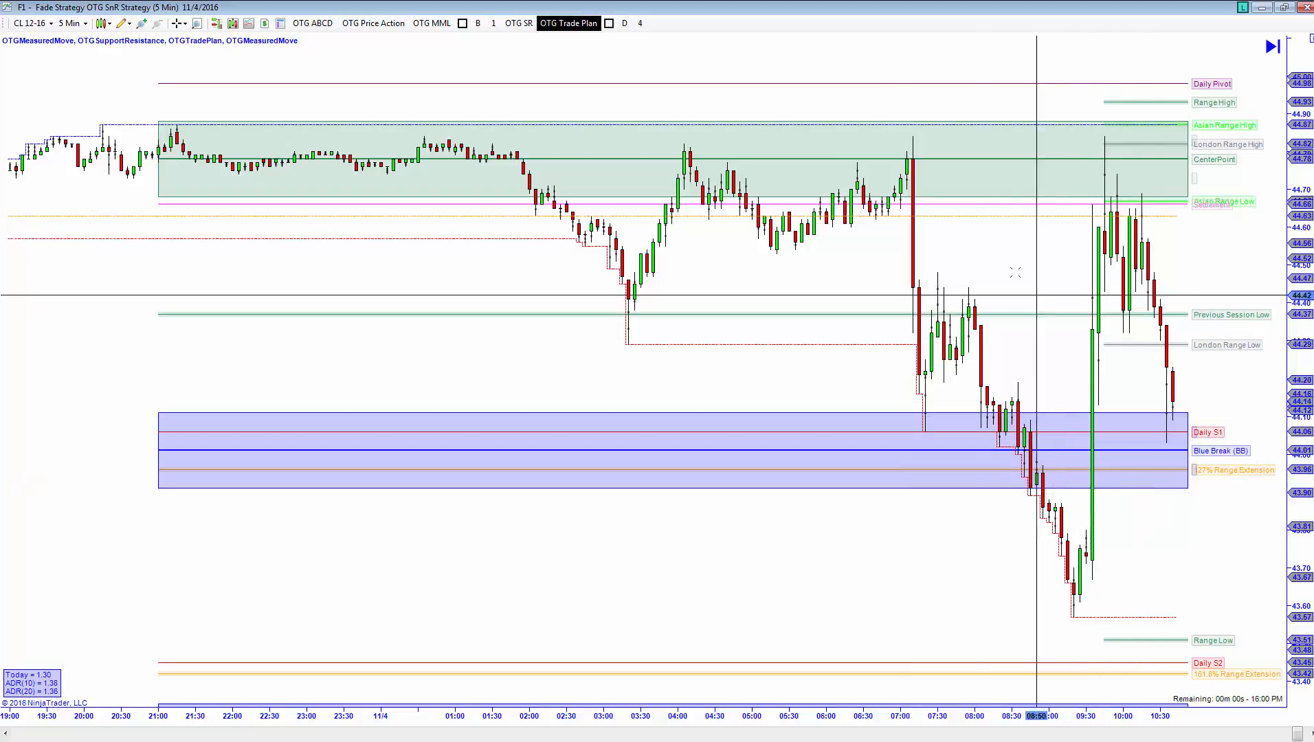
mouse_move(967, 440)
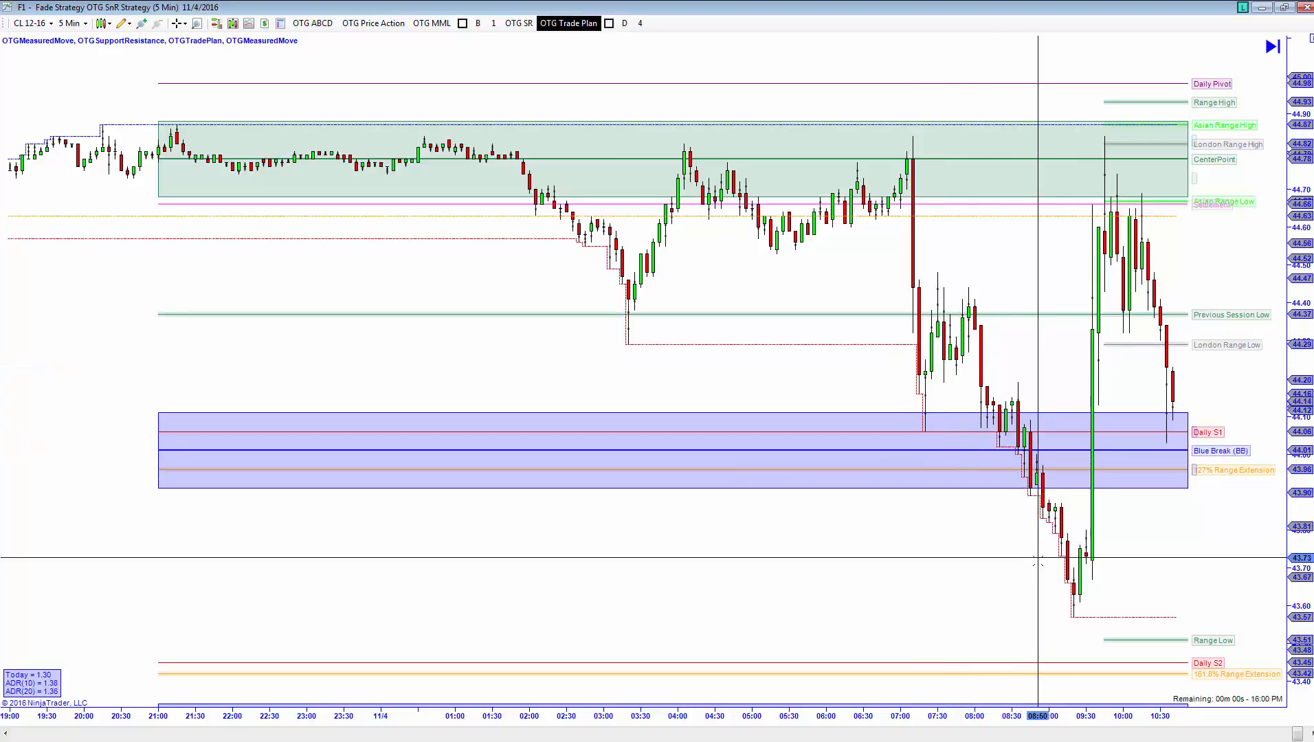
mouse_move(1037, 624)
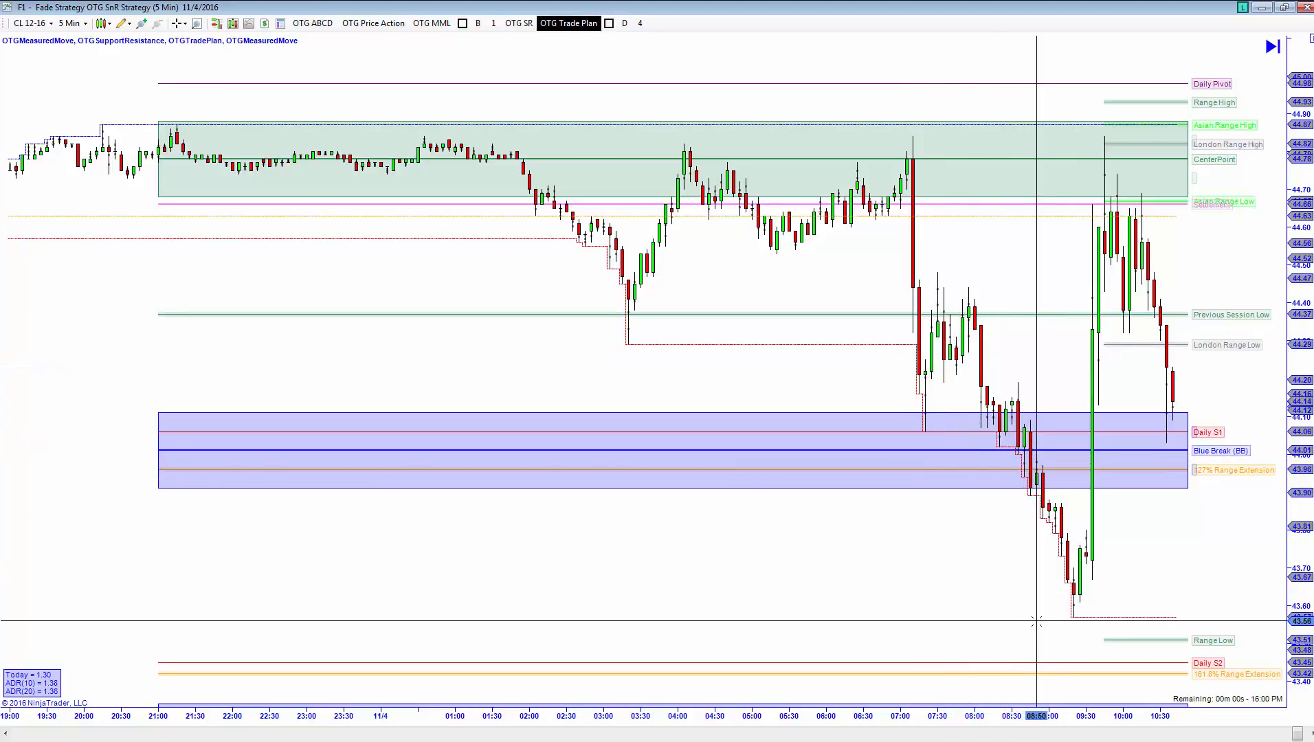
mouse_move(963, 436)
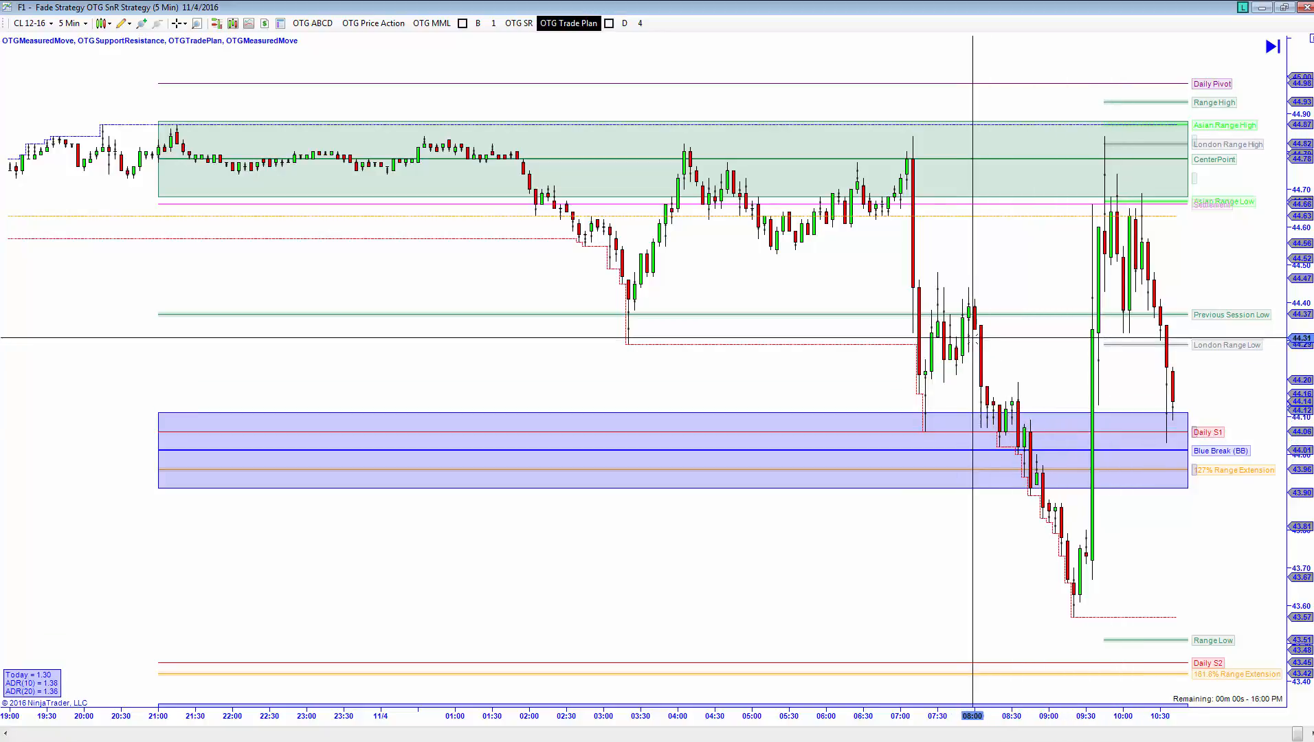
mouse_move(1057, 601)
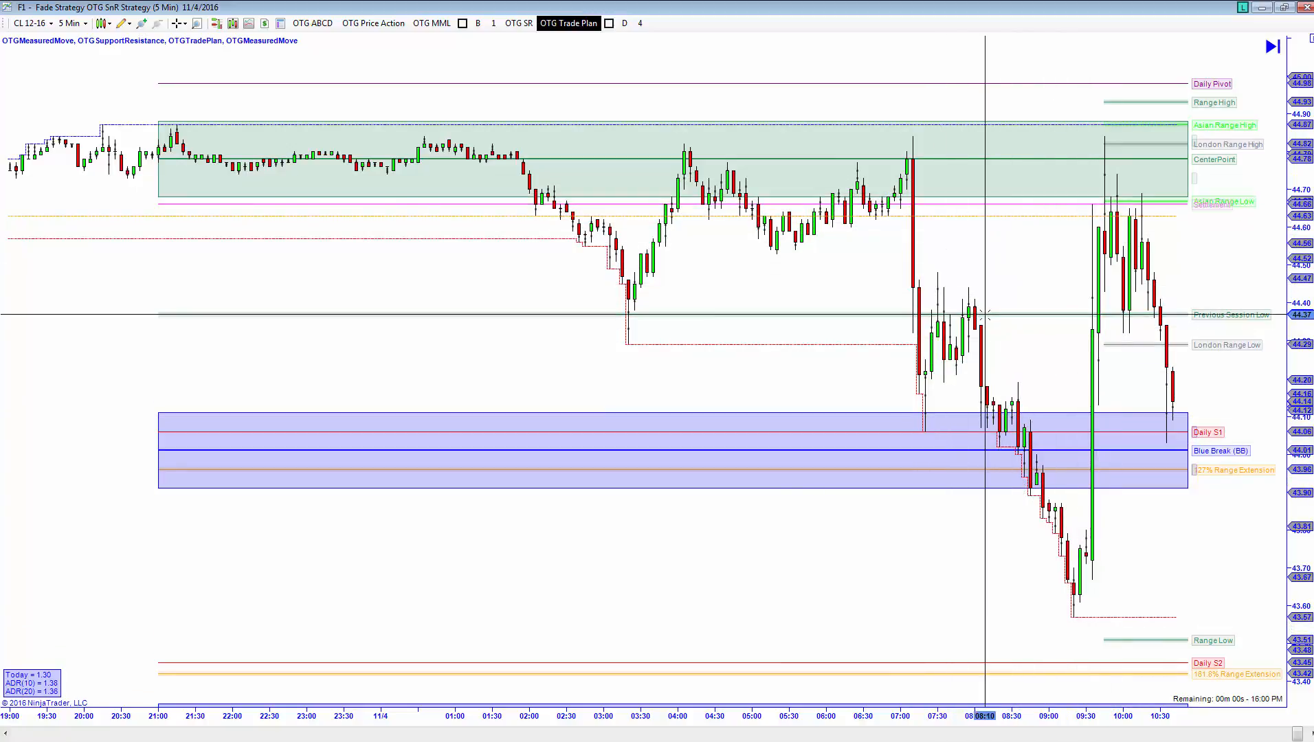
mouse_move(1073, 134)
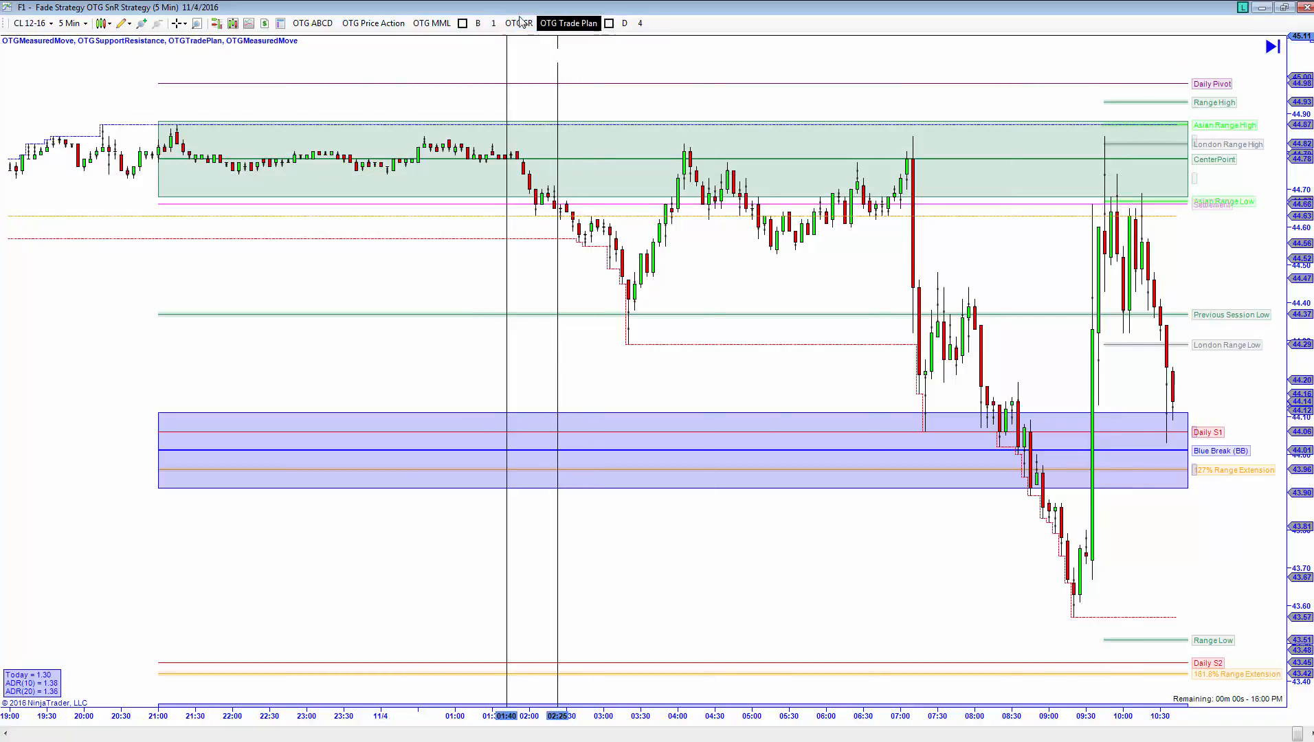
- Open the OTG SR toolbar menu on the CL 12-16 5-minute chart
click(518, 23)
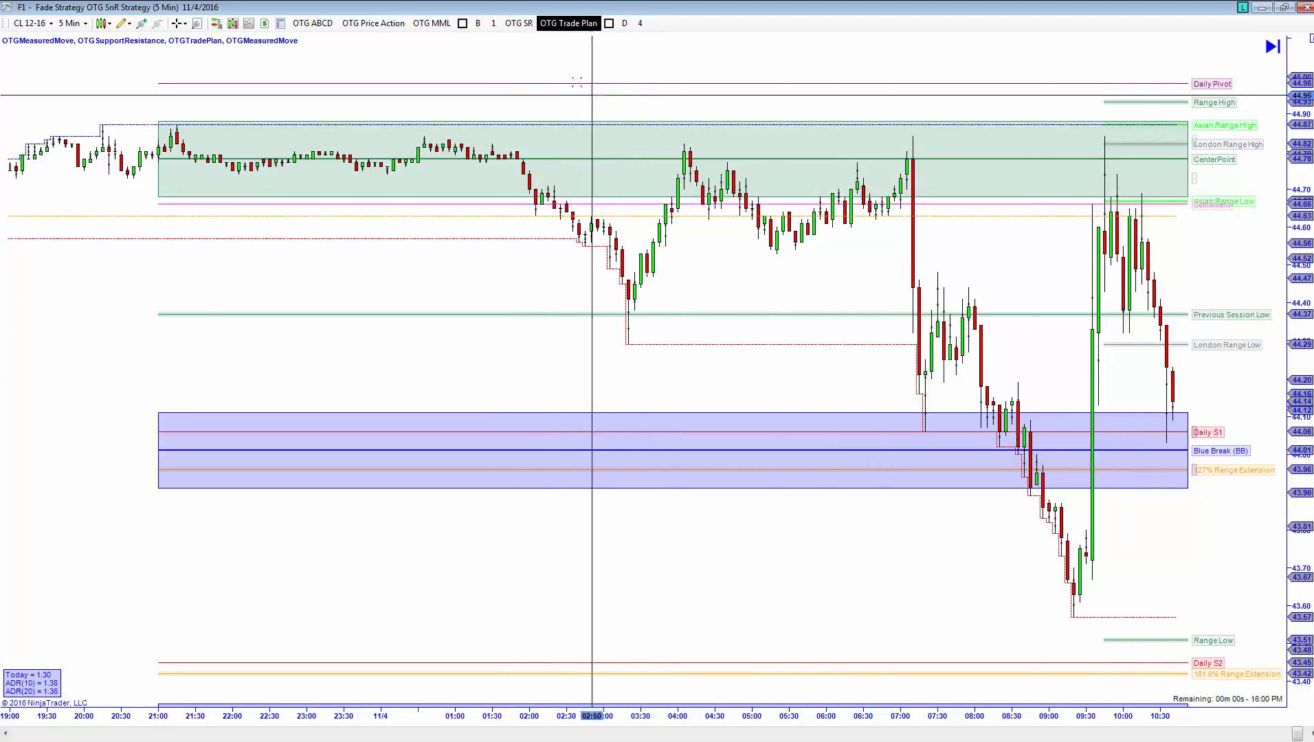
click(518, 23)
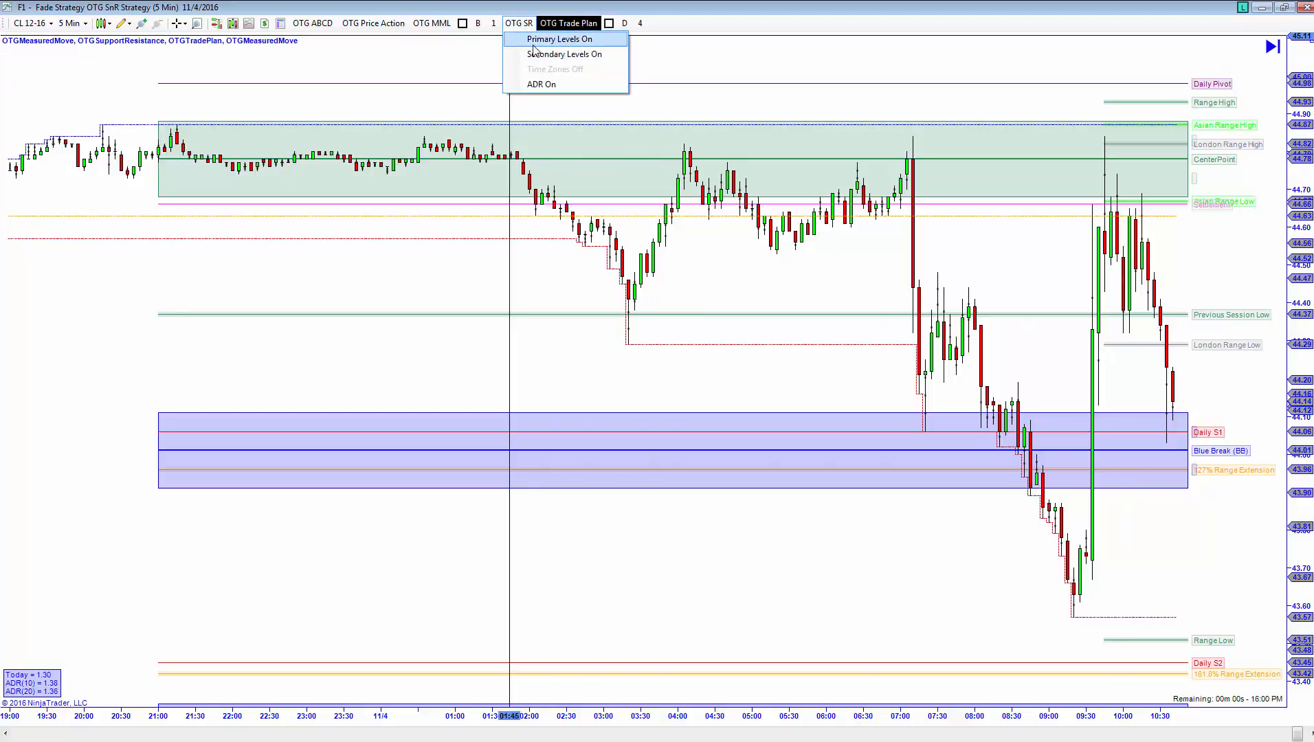
- Turn off the primary support/resistance levels, then reopen the OTG SR menu
click(559, 39)
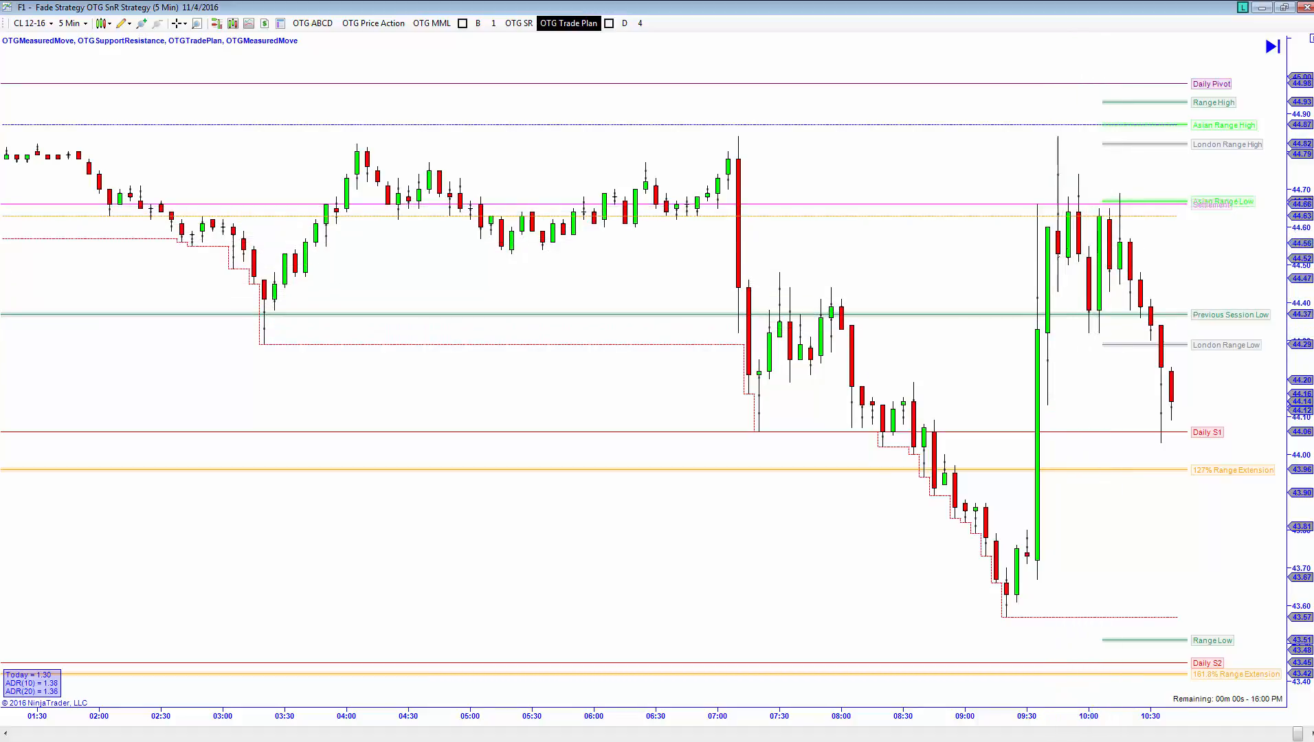
mouse_move(602, 139)
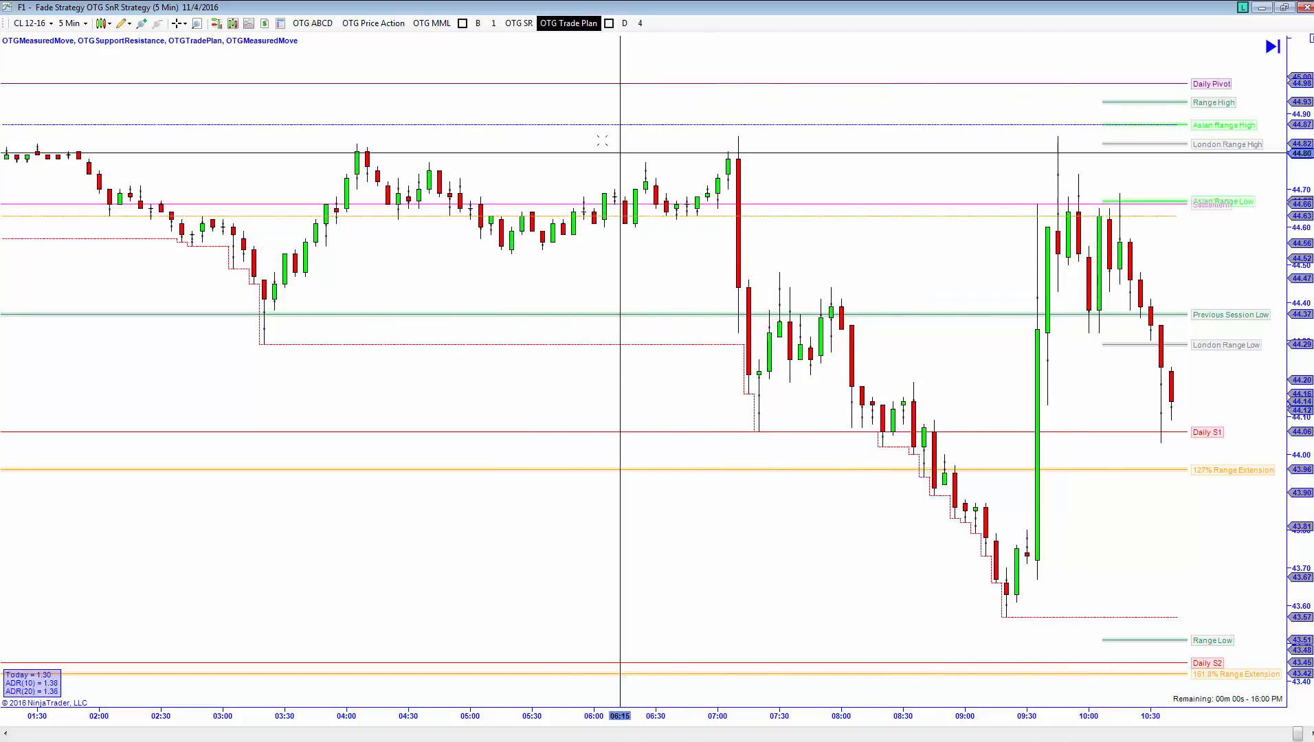
mouse_move(1074, 209)
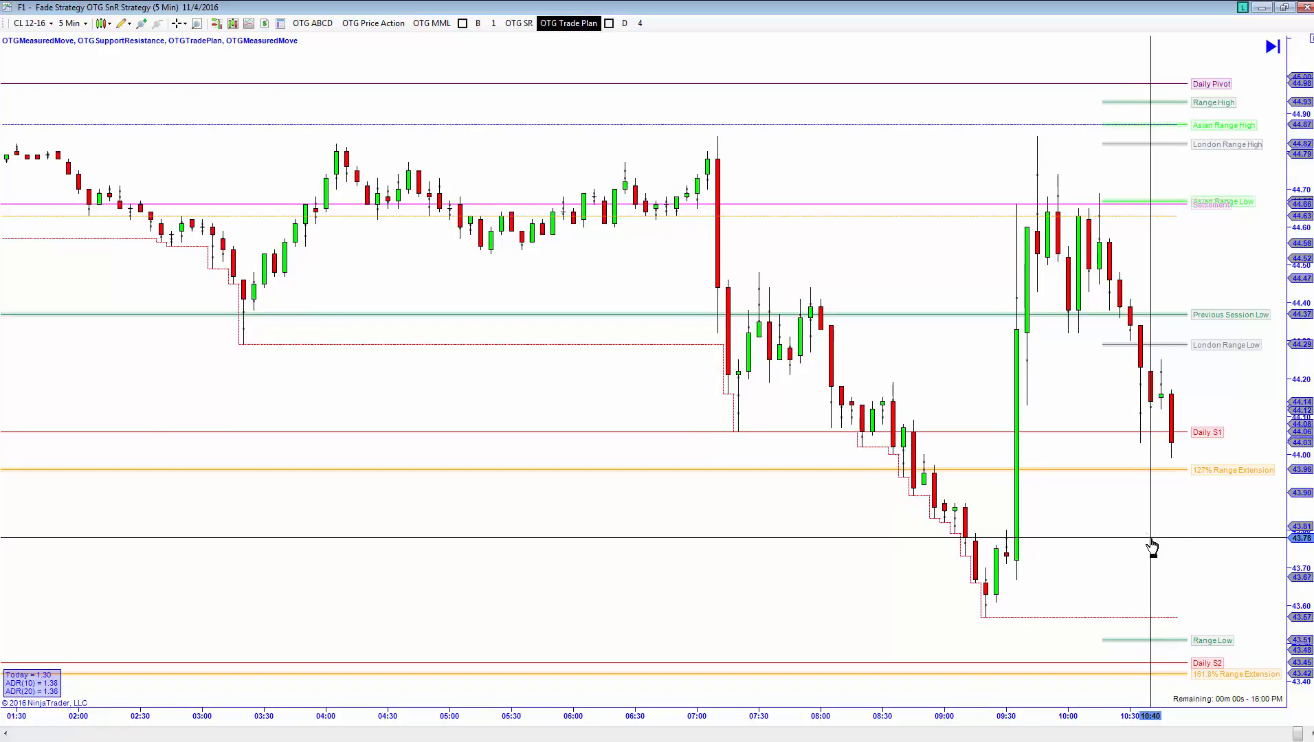
click(519, 23)
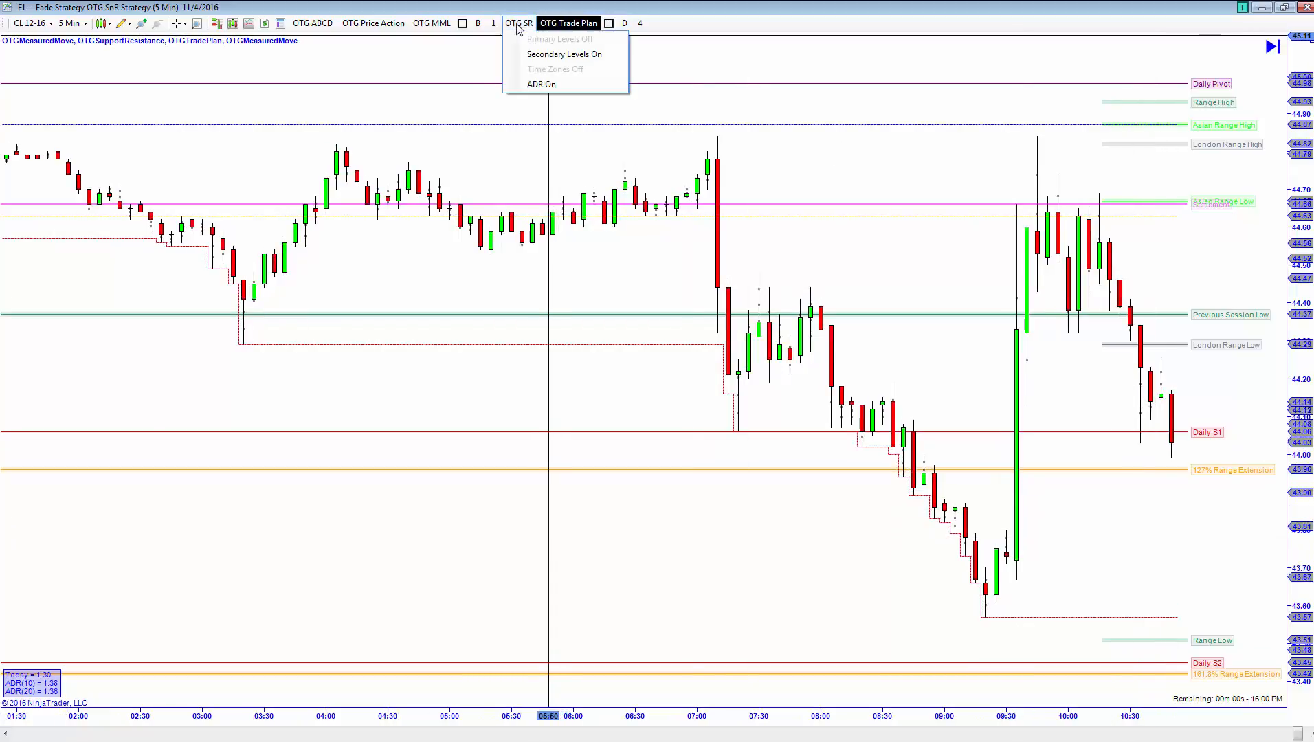
- Choose Secondary Levels On from the OTG SR dropdown
click(565, 54)
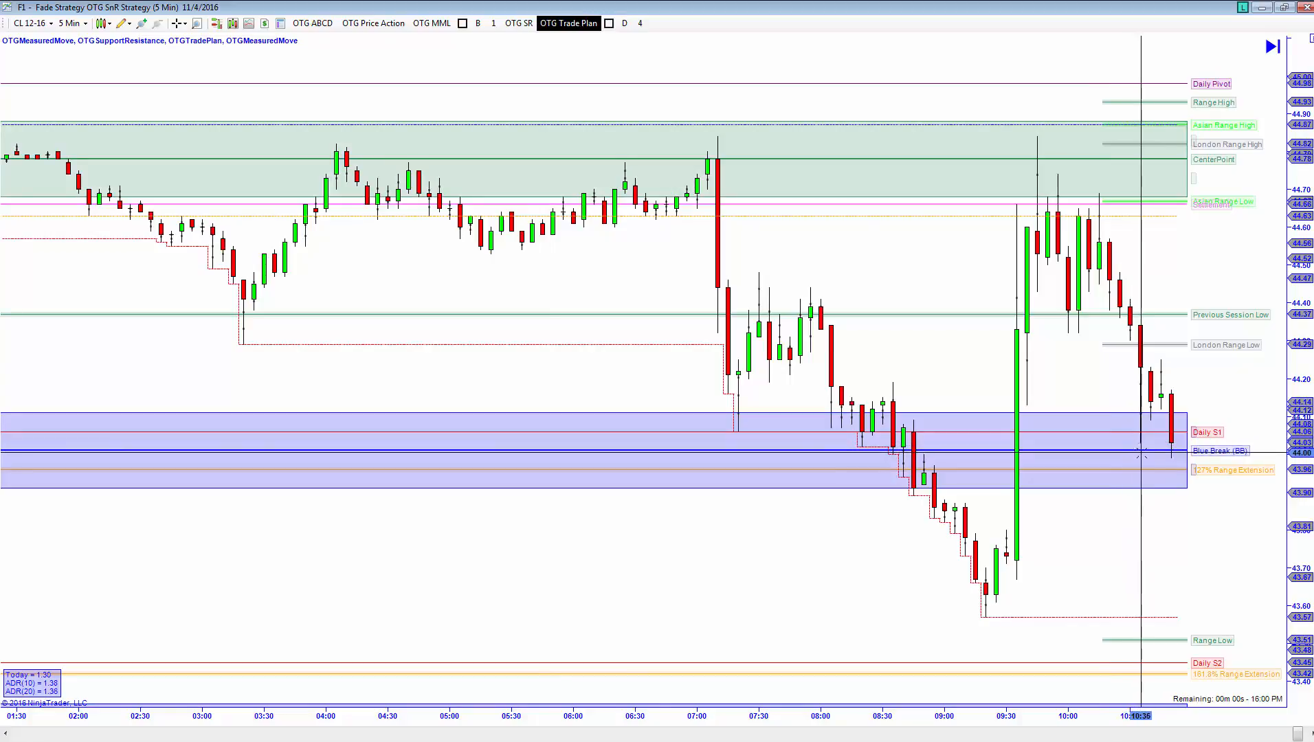
mouse_move(1148, 363)
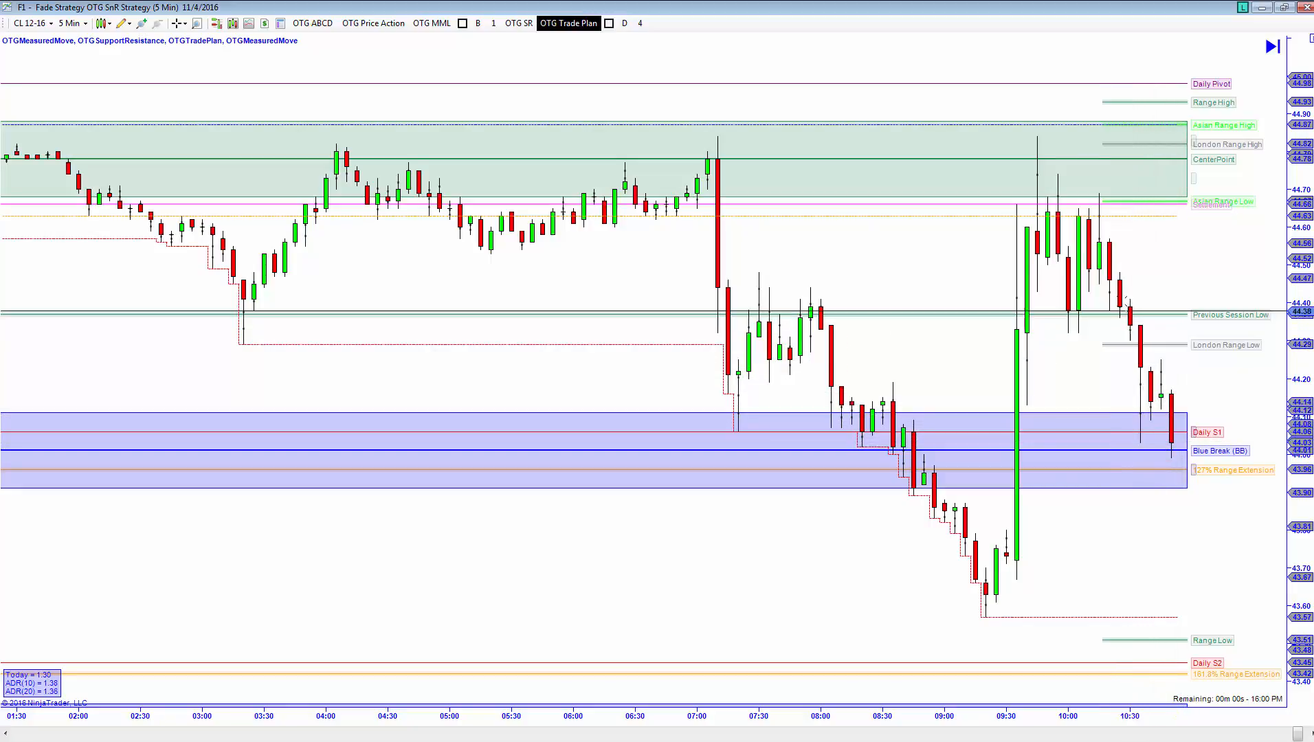
mouse_move(1150, 394)
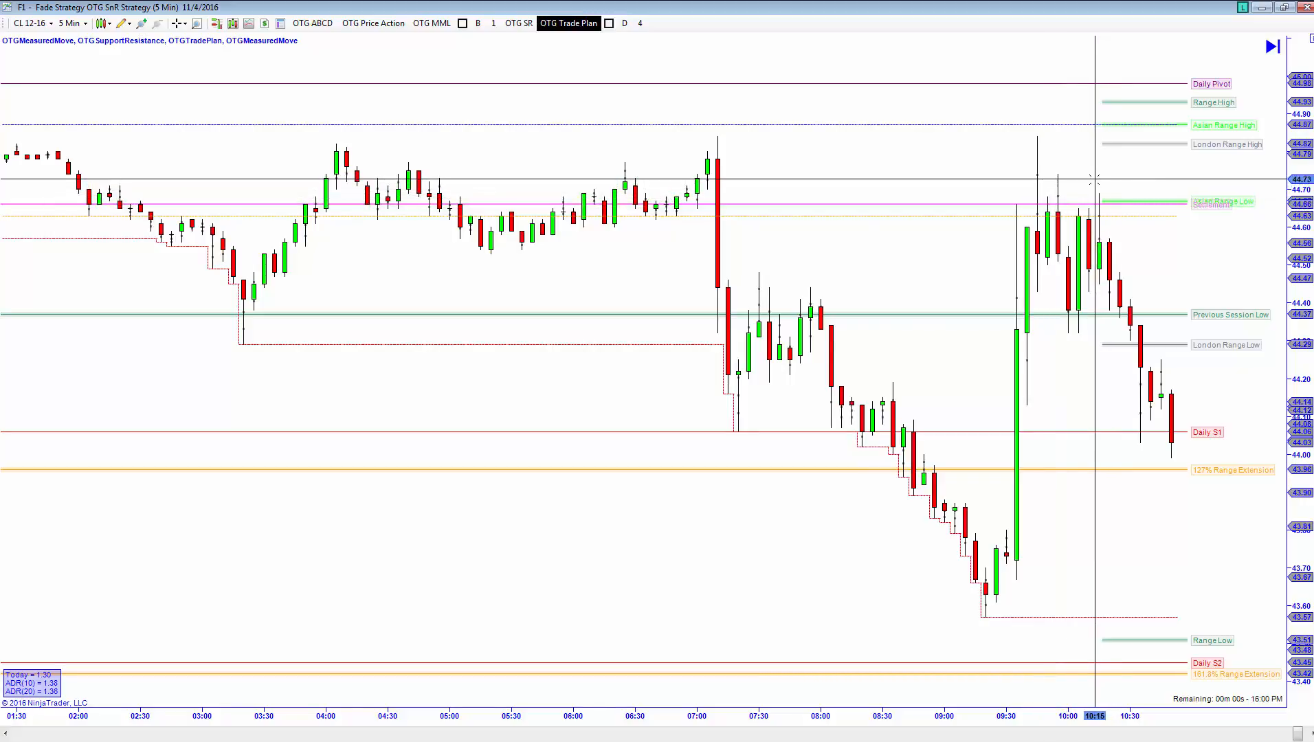
mouse_move(1086, 205)
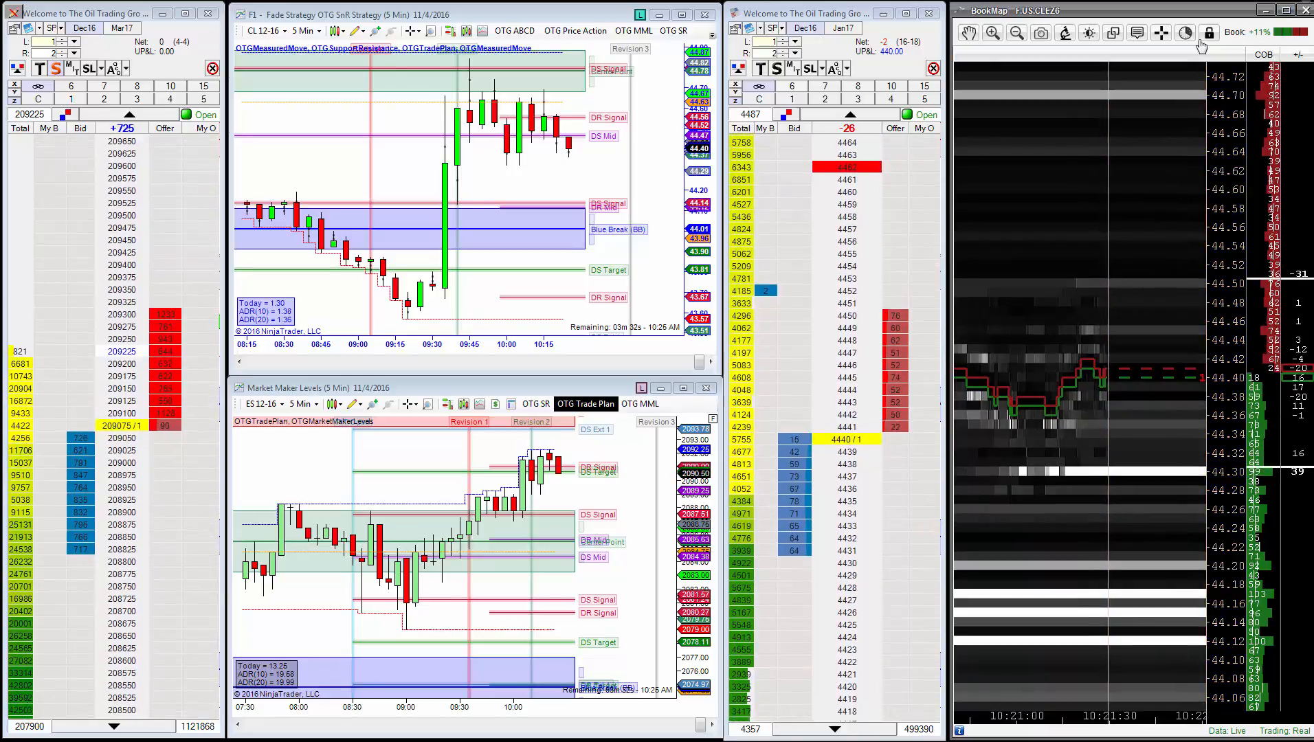
click(1184, 33)
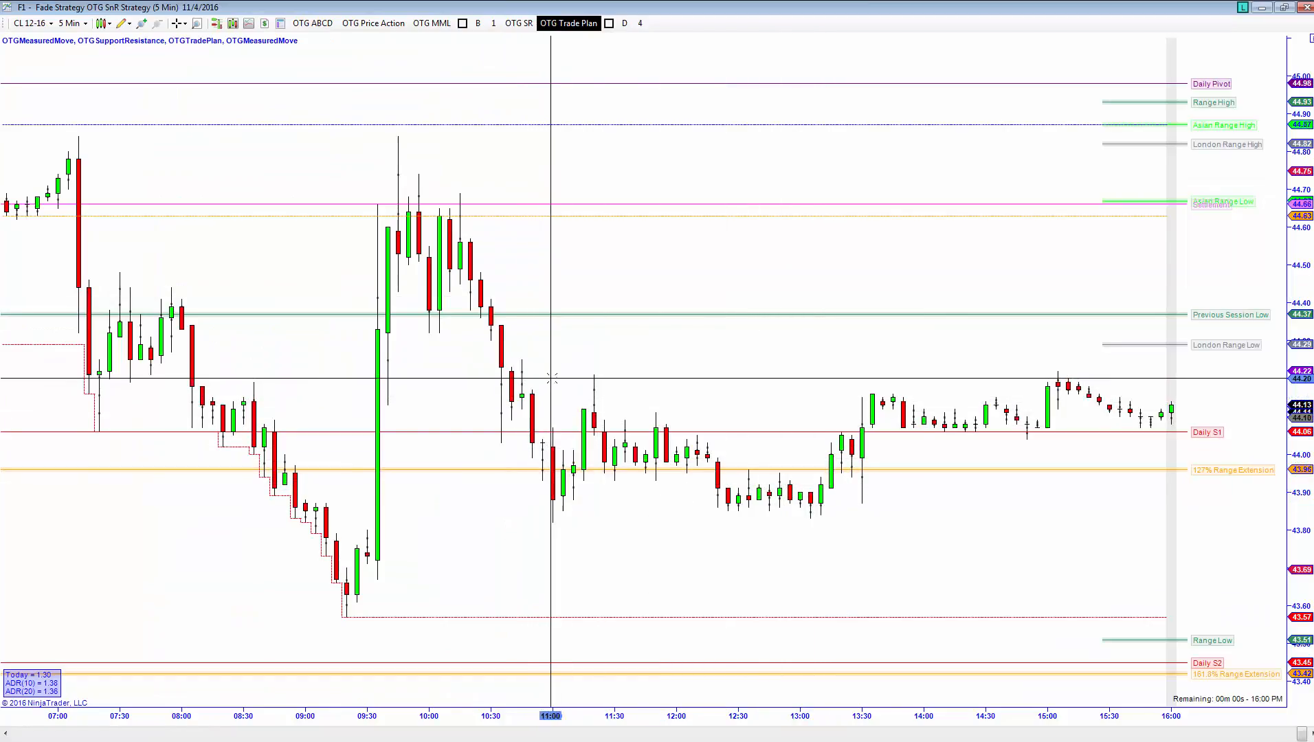
mouse_move(501, 364)
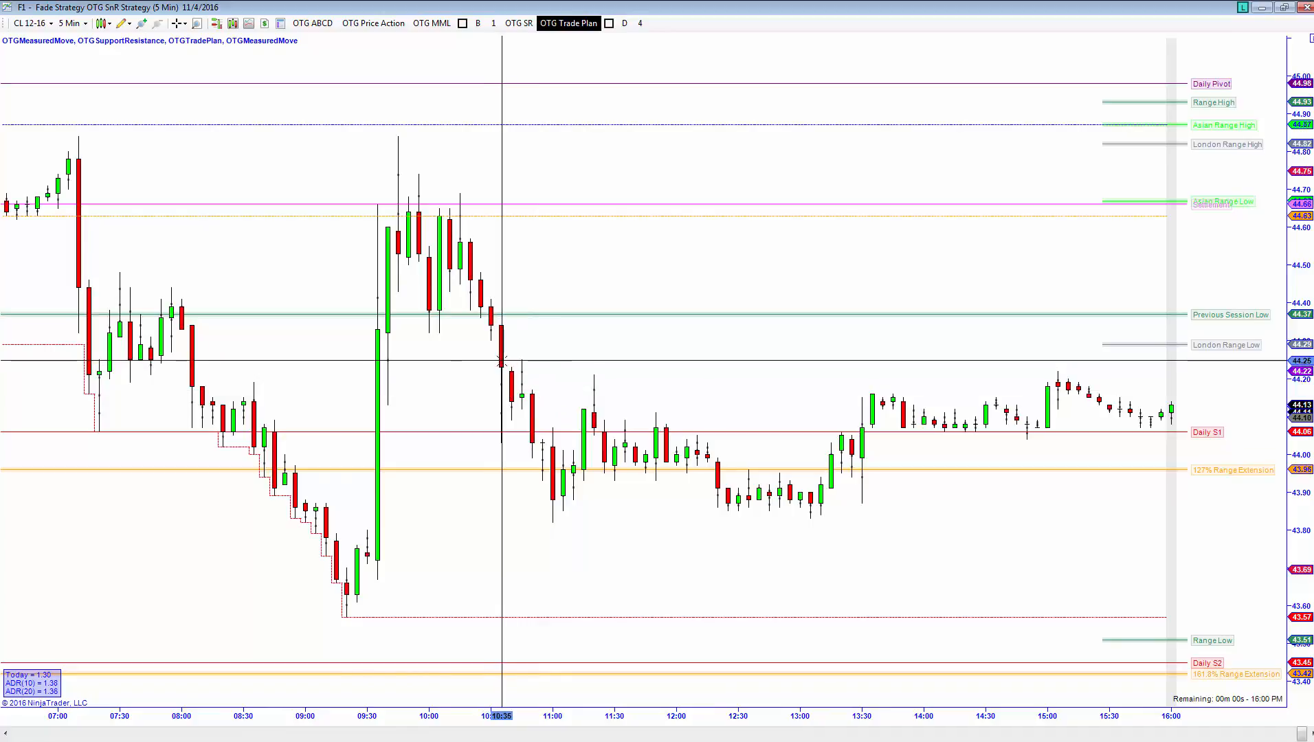